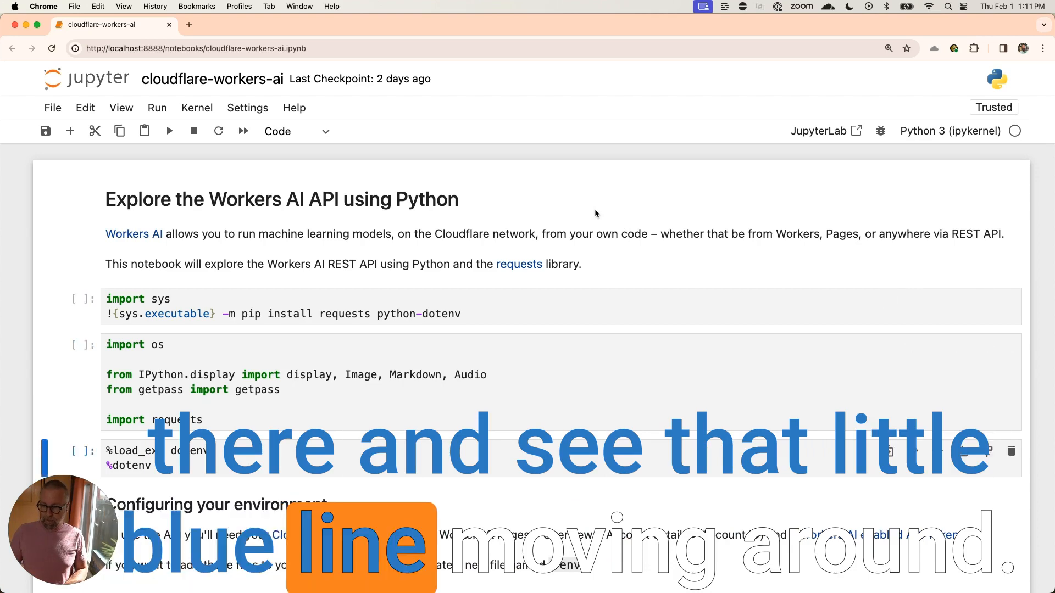
# Restart the kernel and run all cells, watching outputs through the text generation answer.
pyautogui.scroll(-3)
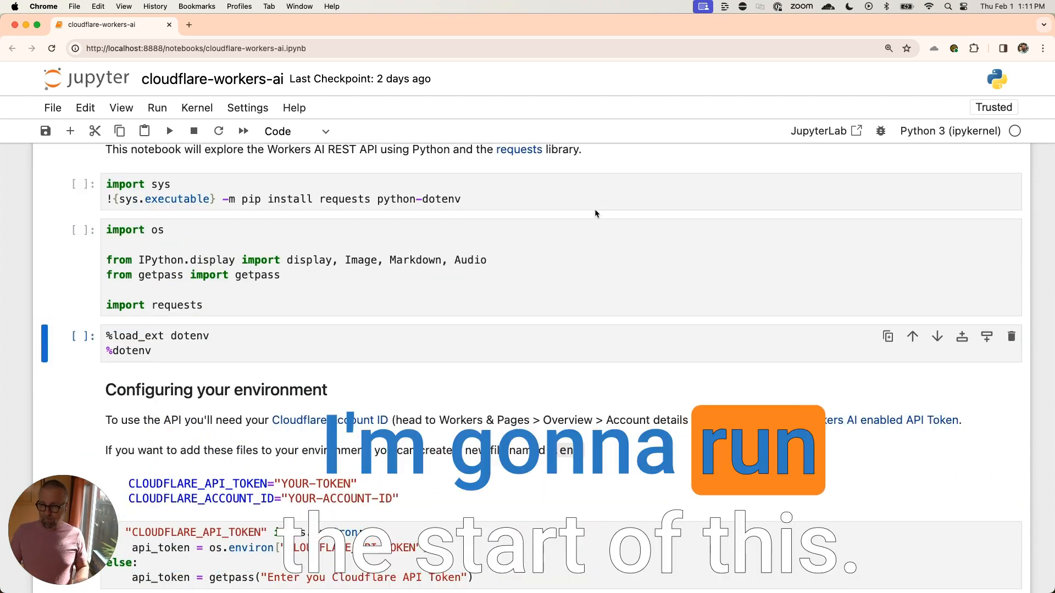
pyautogui.scroll(3)
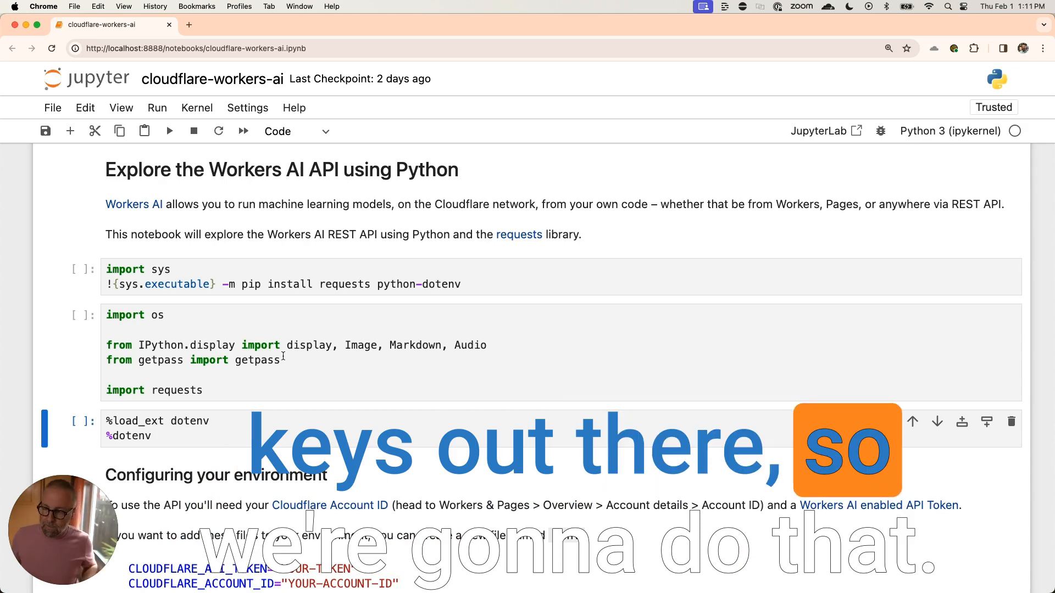
pyautogui.scroll(-3)
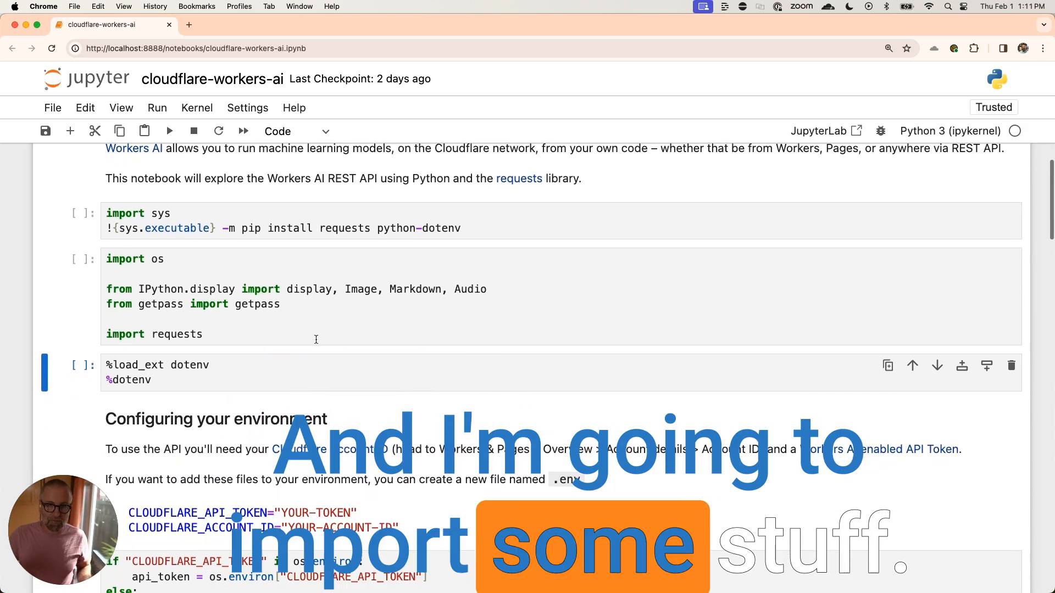
pyautogui.scroll(-3)
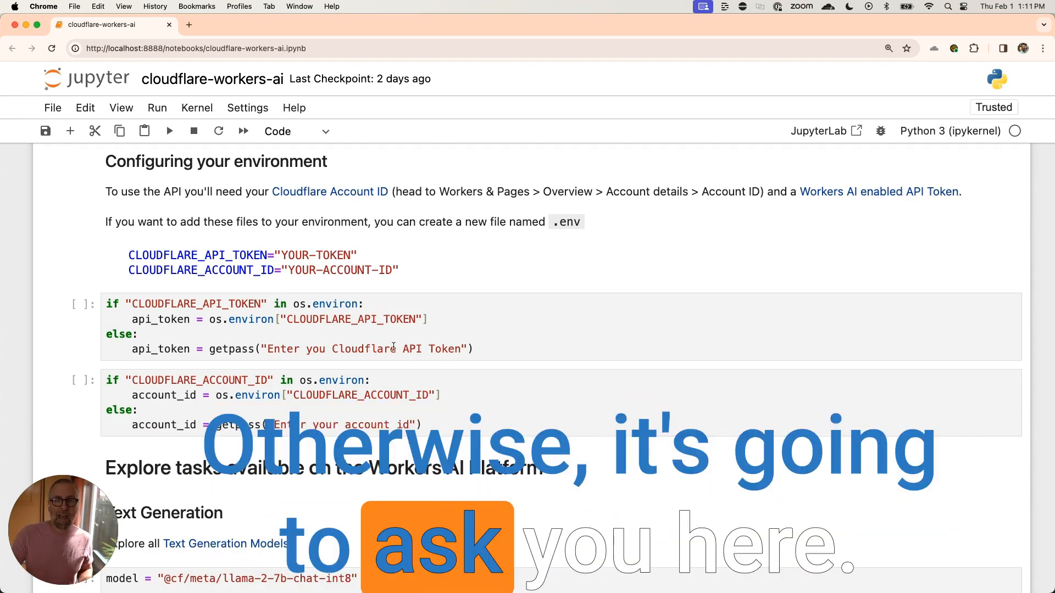
pyautogui.scroll(-3)
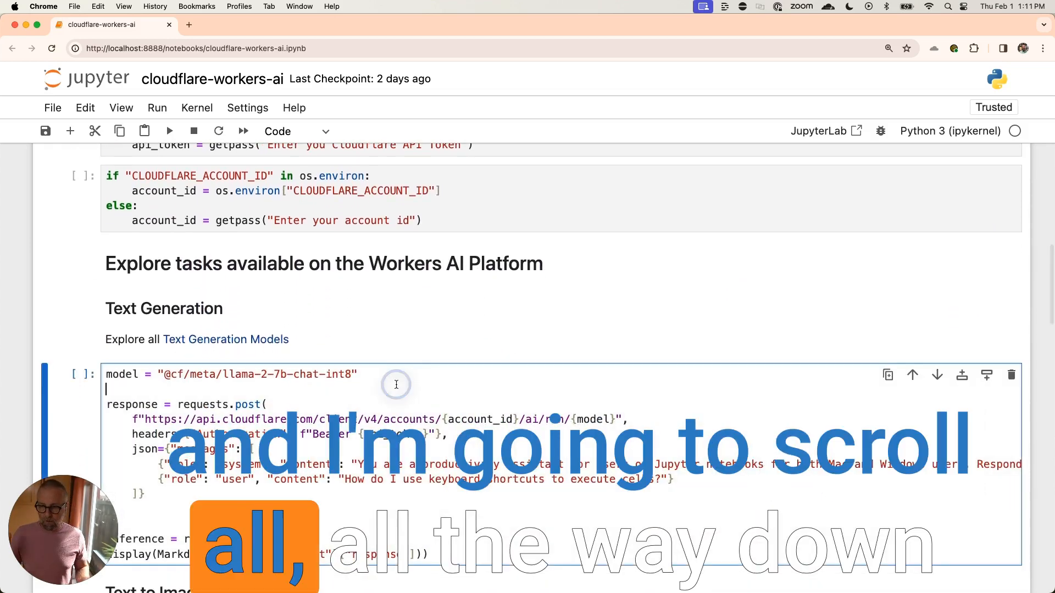
pyautogui.scroll(-3)
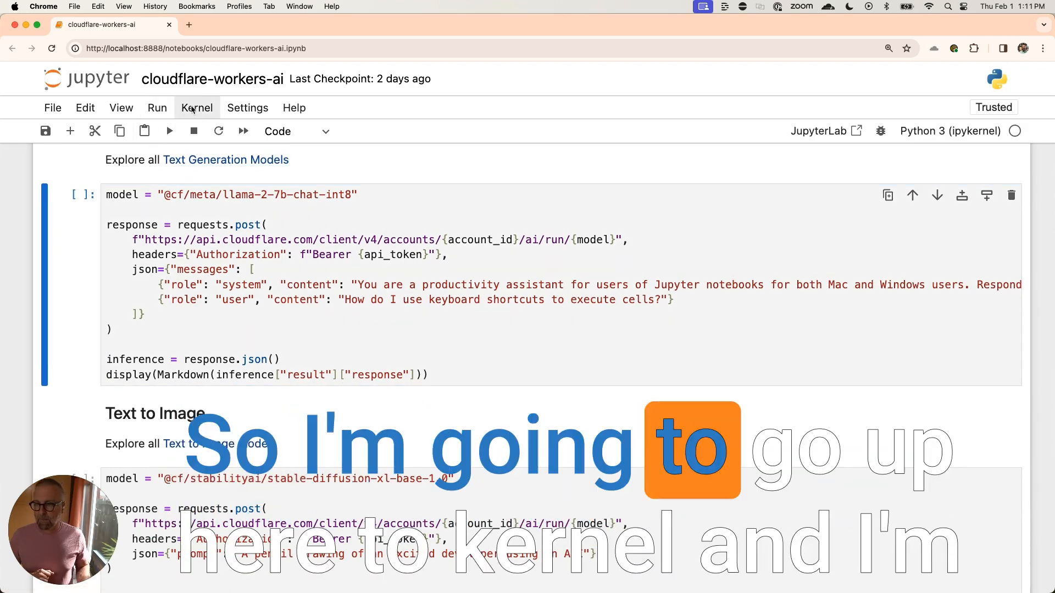
pyautogui.click(197, 108)
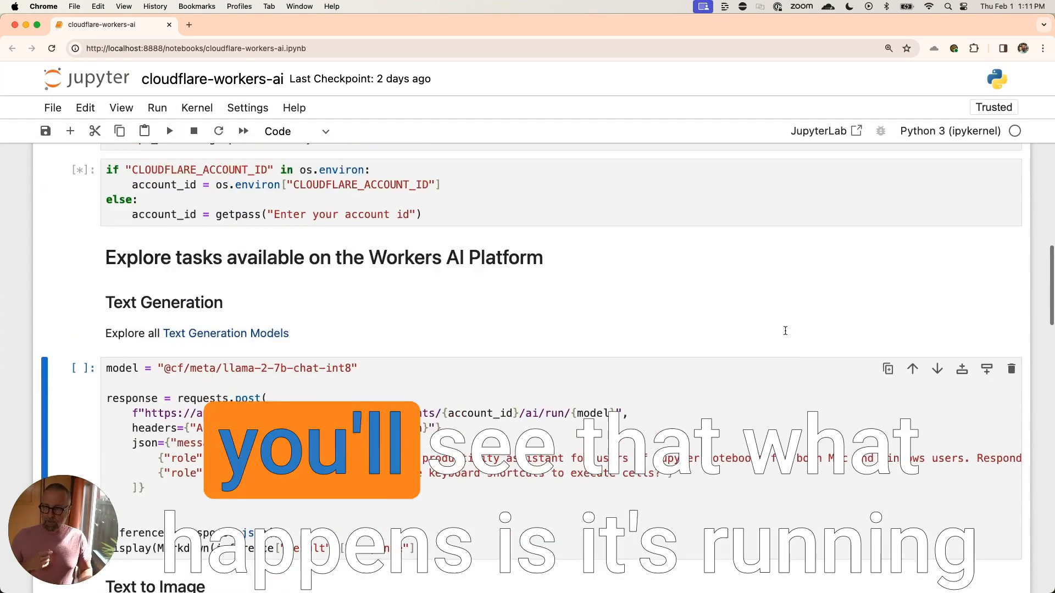
pyautogui.scroll(3)
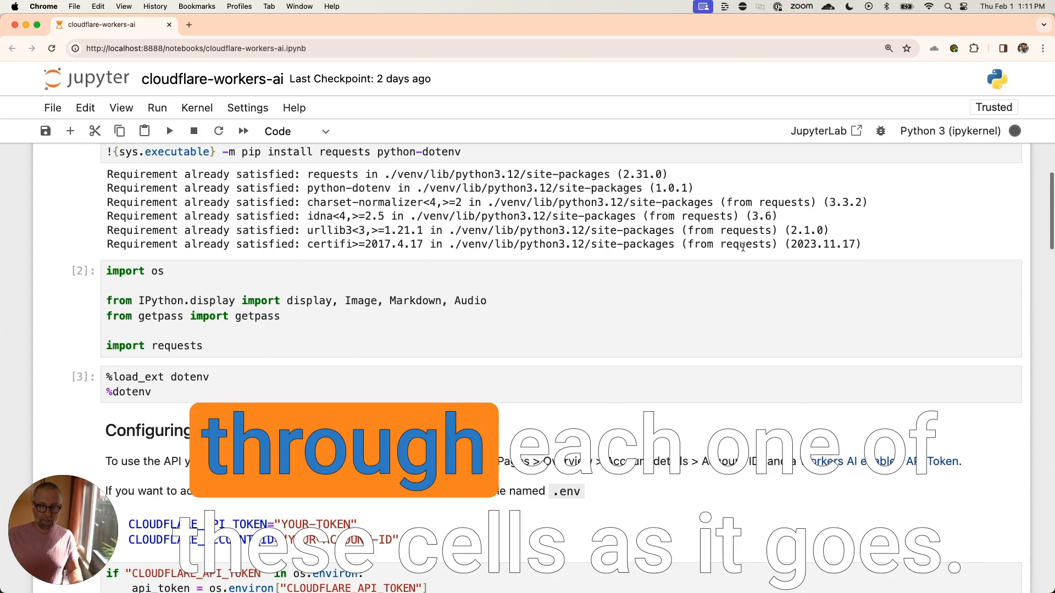
pyautogui.scroll(-3)
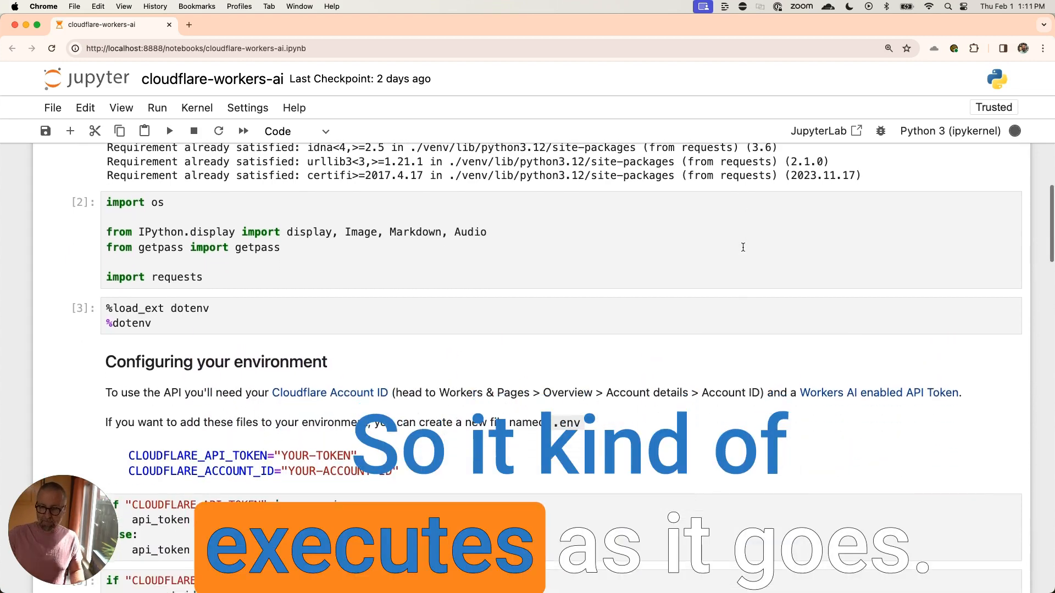
pyautogui.scroll(-3)
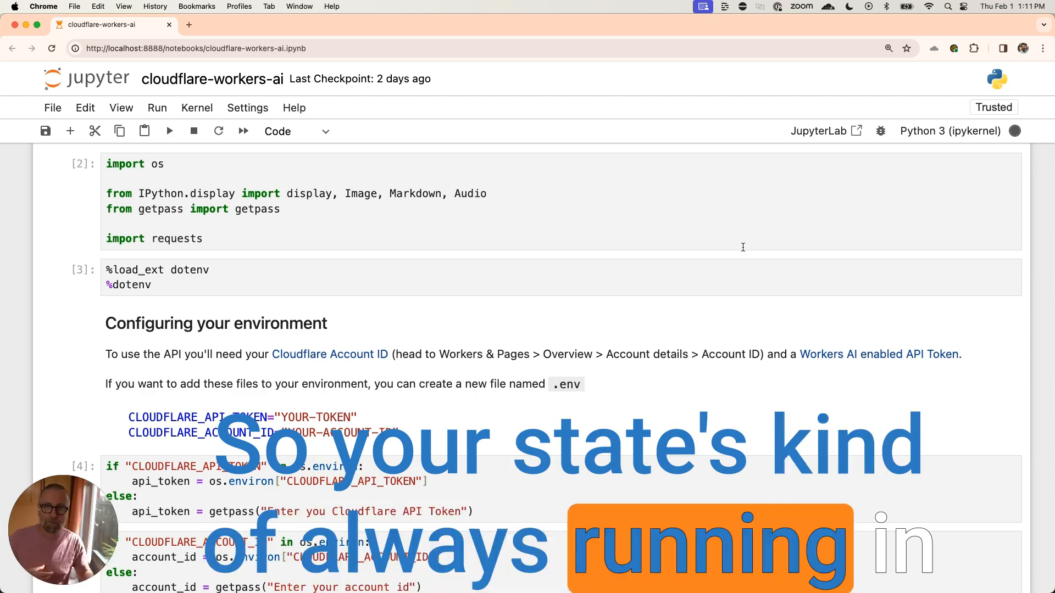
pyautogui.scroll(-3)
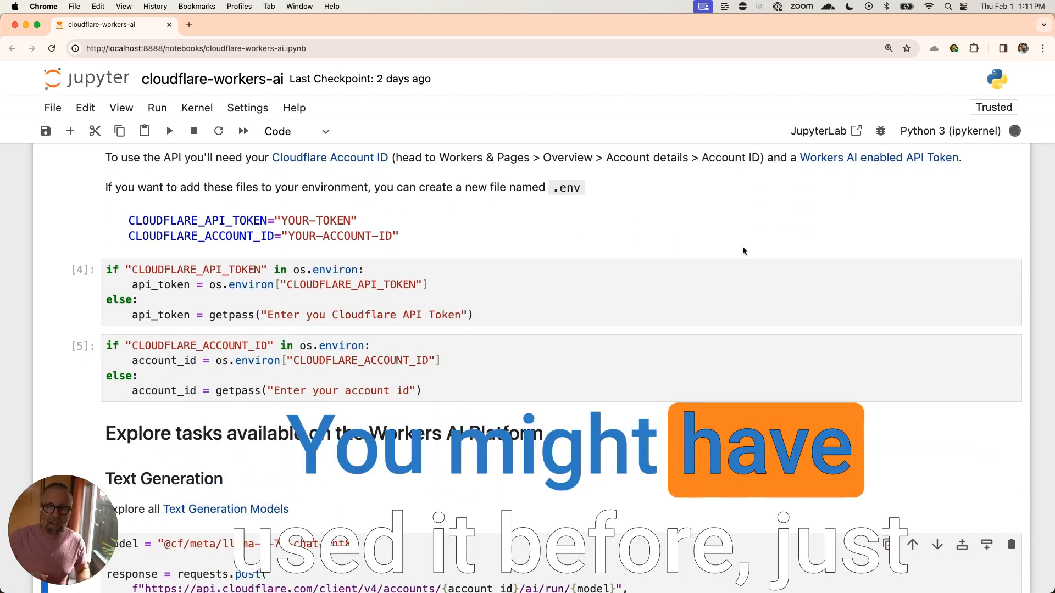
pyautogui.scroll(-3)
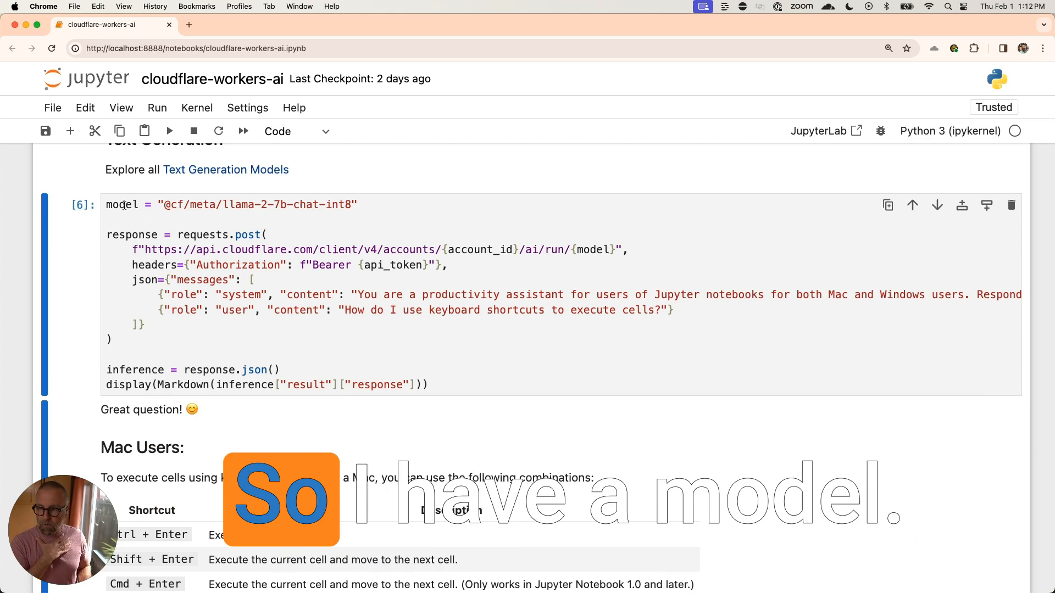
pyautogui.doubleClick(121, 204)
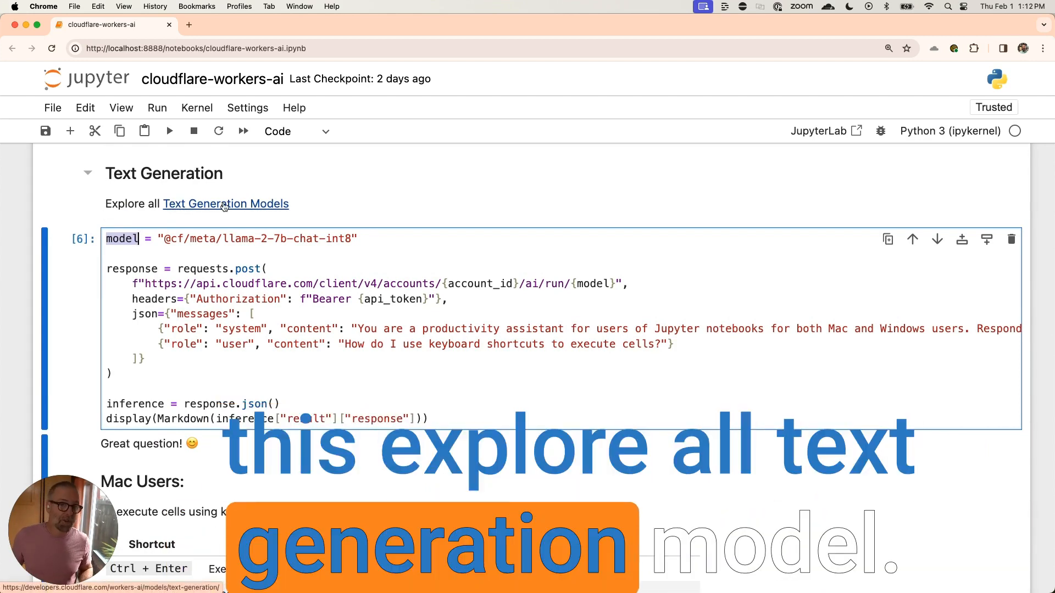
# Browse the Text Generation model IDs in Cloudflare Docs and return to the notebook tab.
pyautogui.click(225, 204)
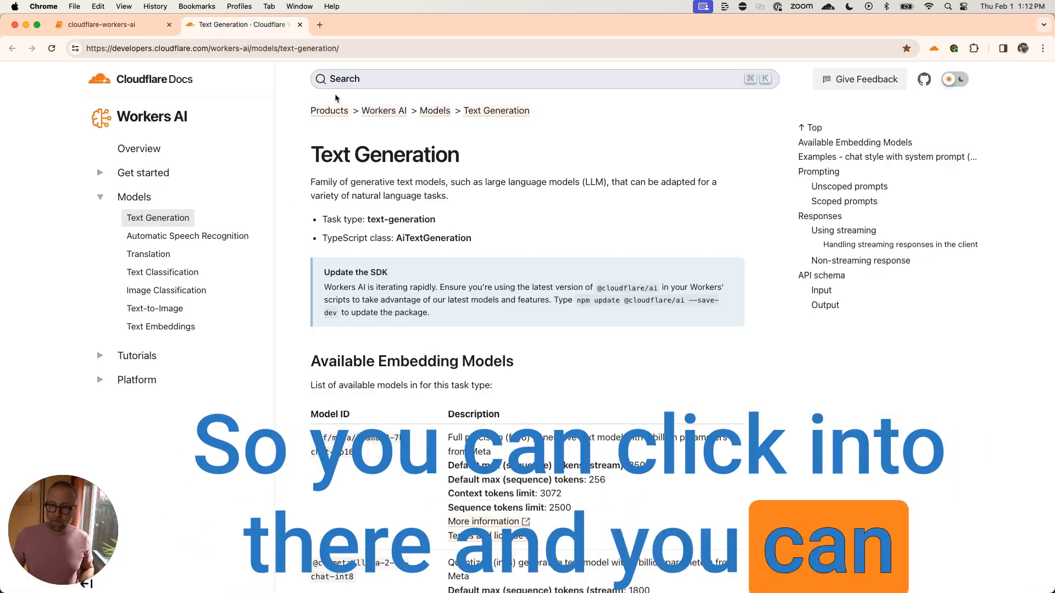
pyautogui.scroll(-3)
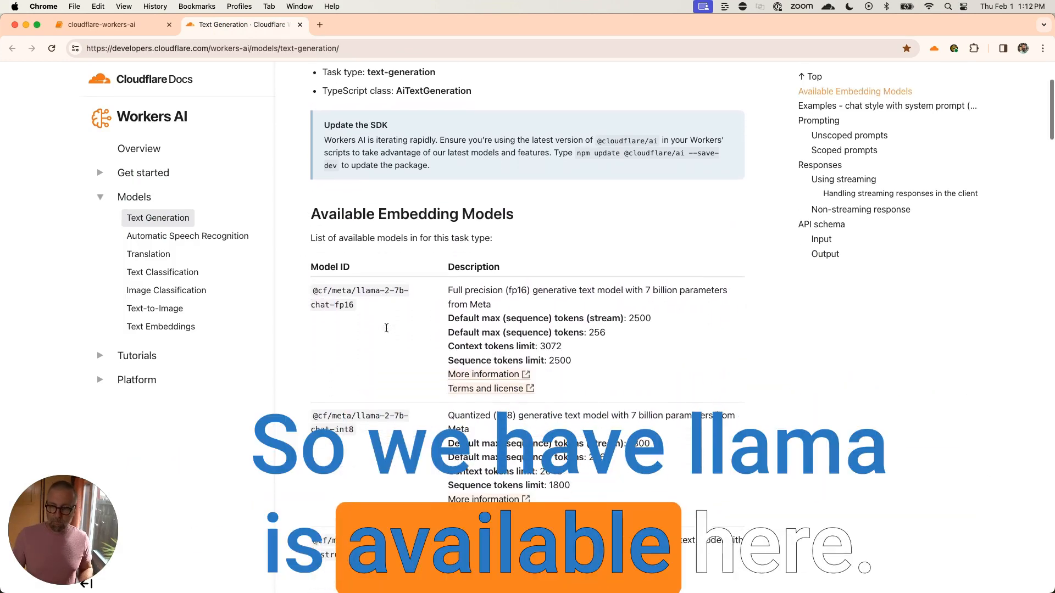
pyautogui.scroll(-3)
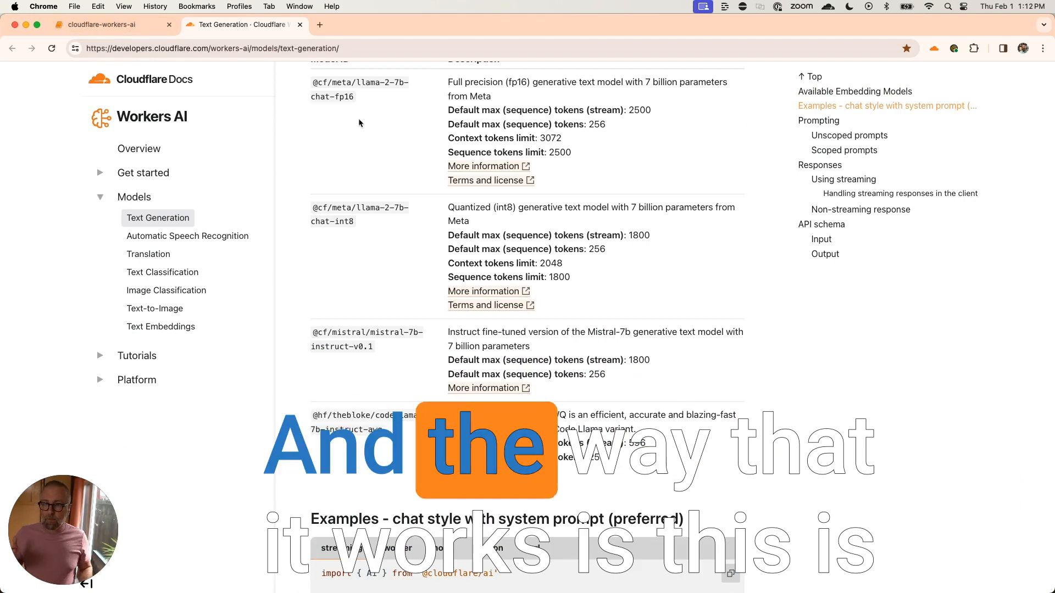
pyautogui.scroll(3)
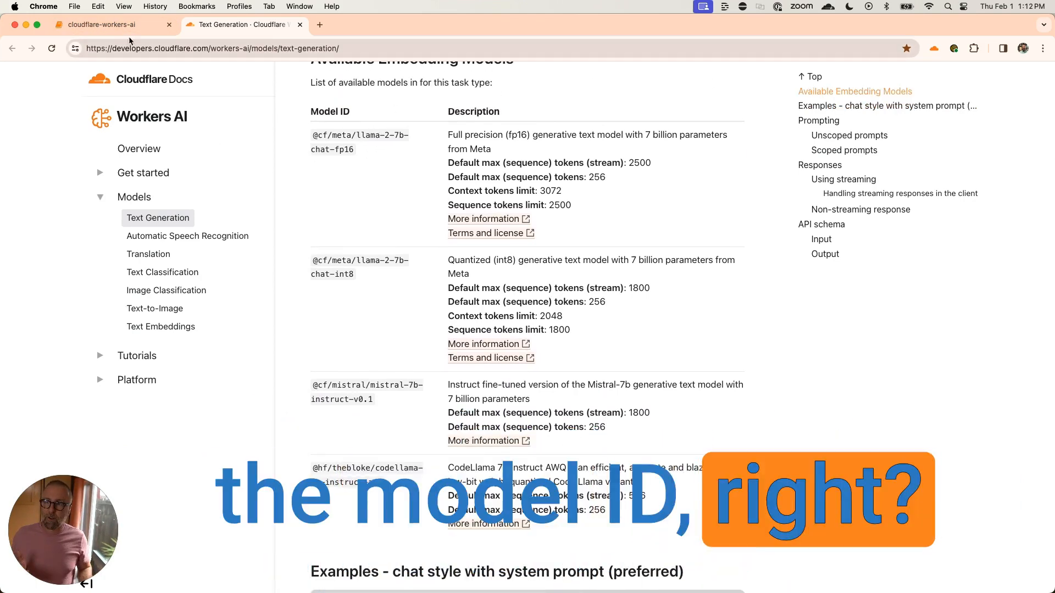
pyautogui.click(101, 24)
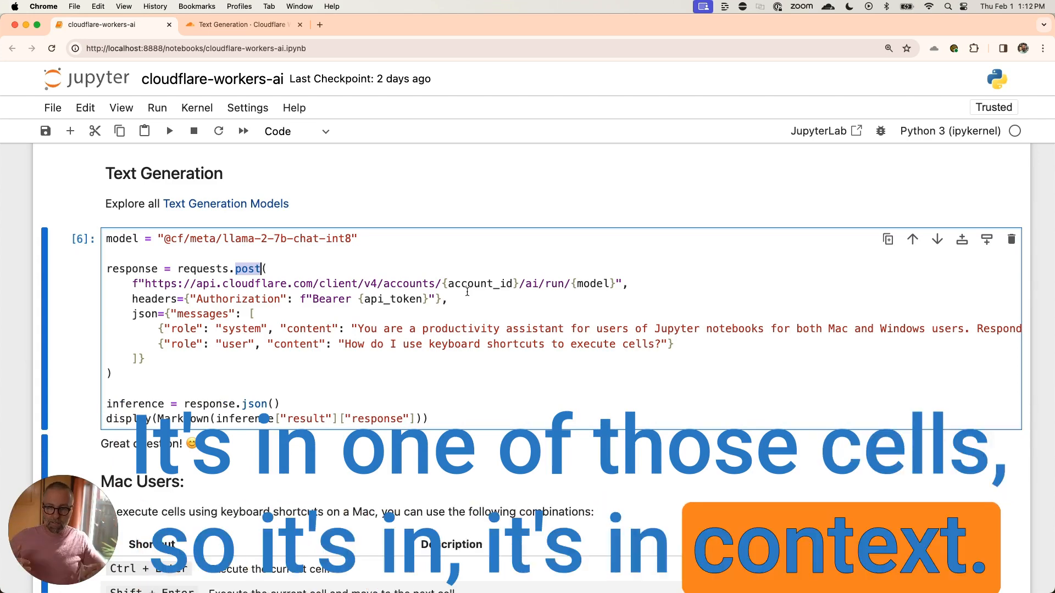
# Review the Text Generation cell's messages and its keyboard-shortcut answer.
pyautogui.scroll(3)
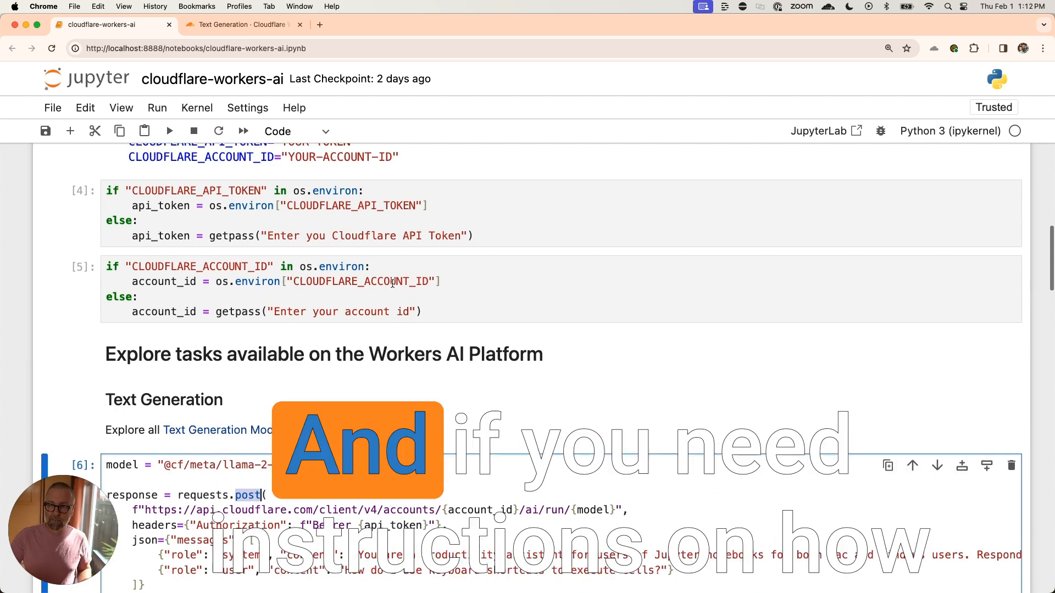
pyautogui.scroll(3)
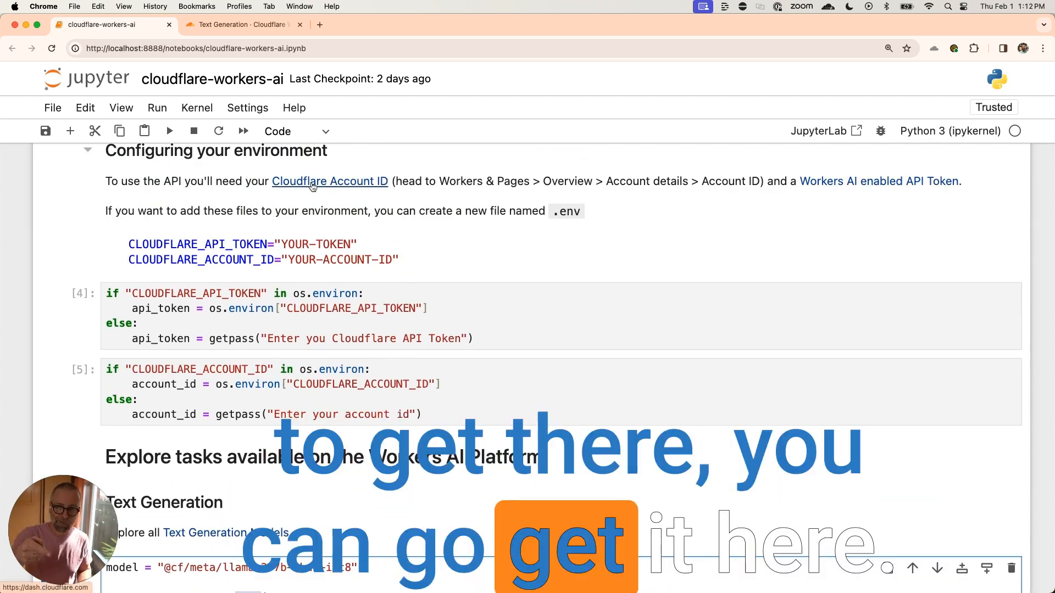
pyautogui.moveTo(844, 187)
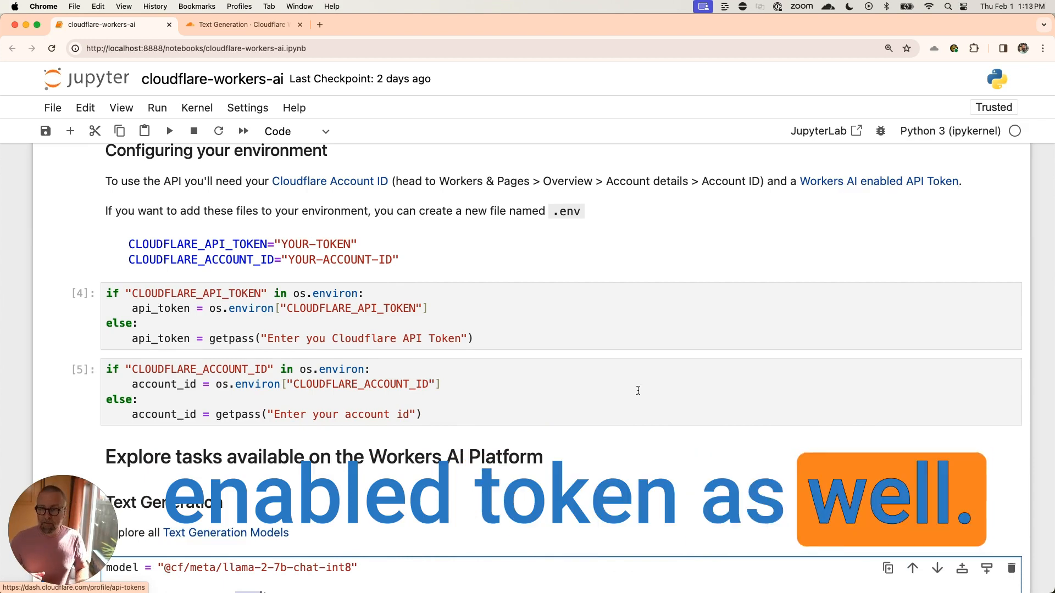
pyautogui.scroll(-3)
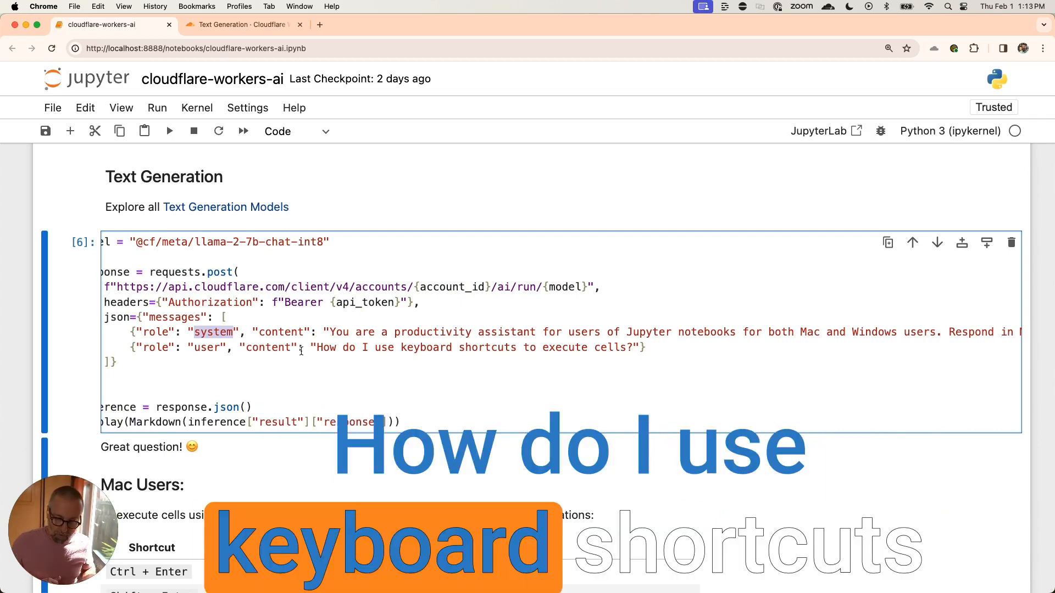
pyautogui.scroll(-3)
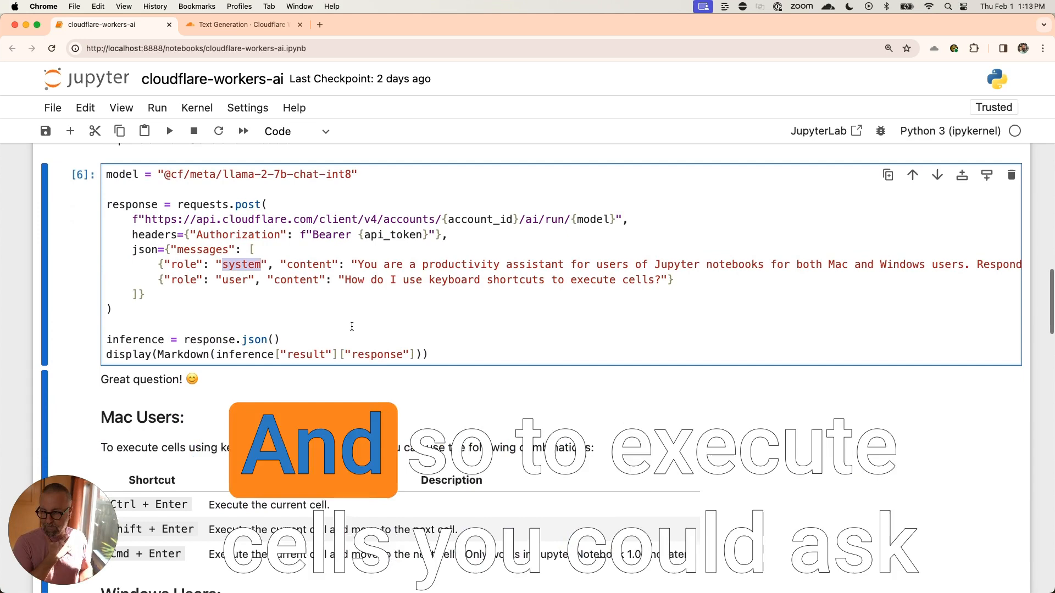
pyautogui.scroll(-3)
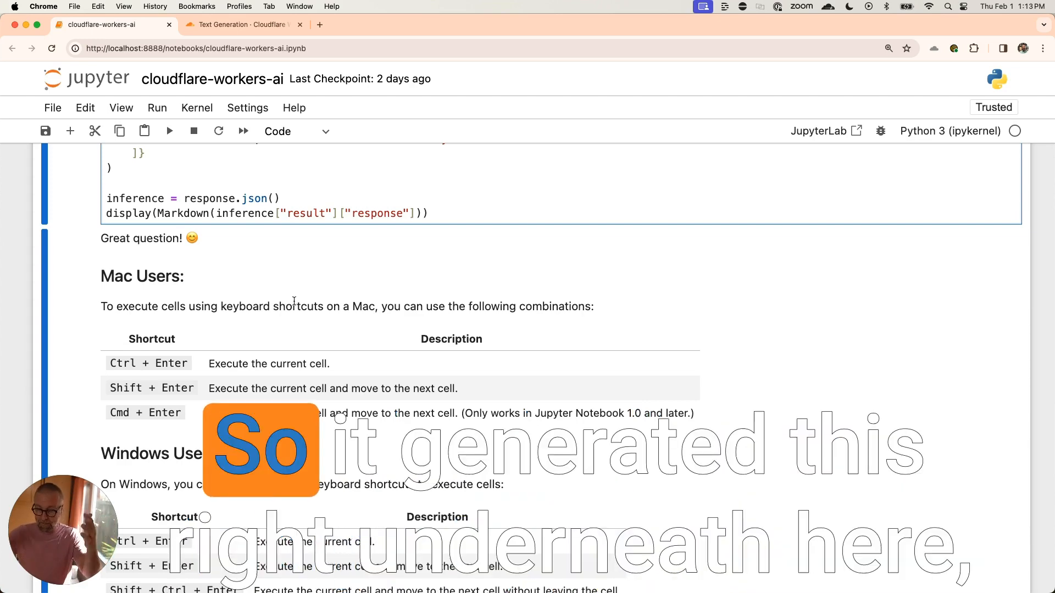
pyautogui.scroll(-3)
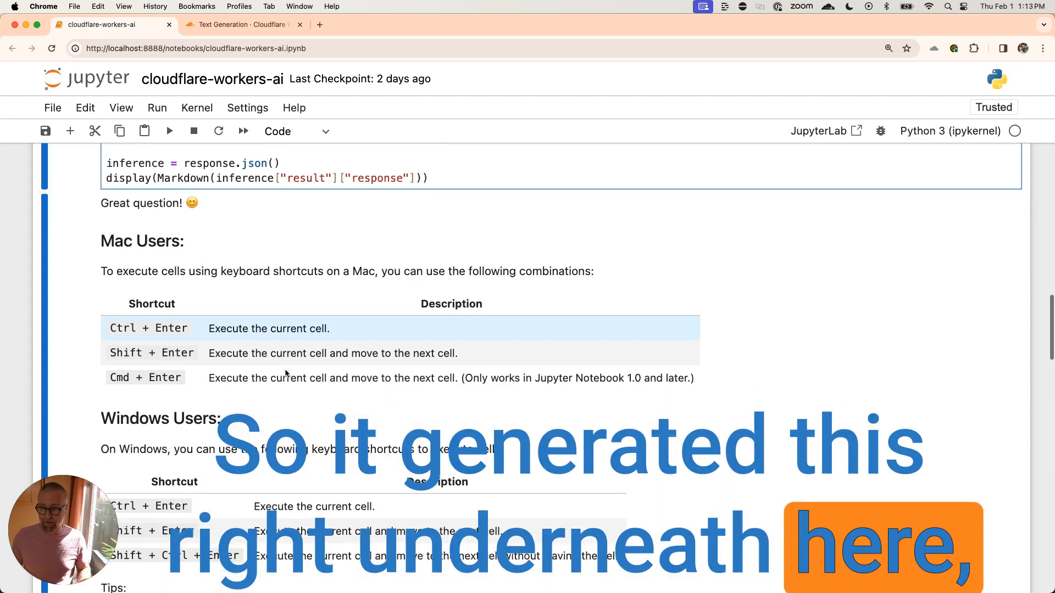
pyautogui.scroll(-3)
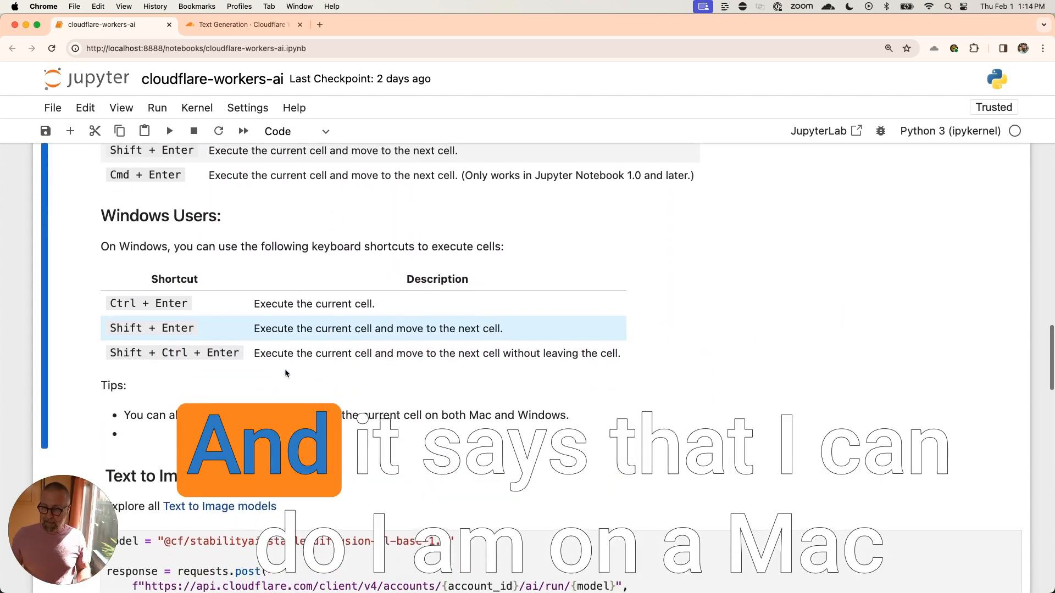
pyautogui.scroll(3)
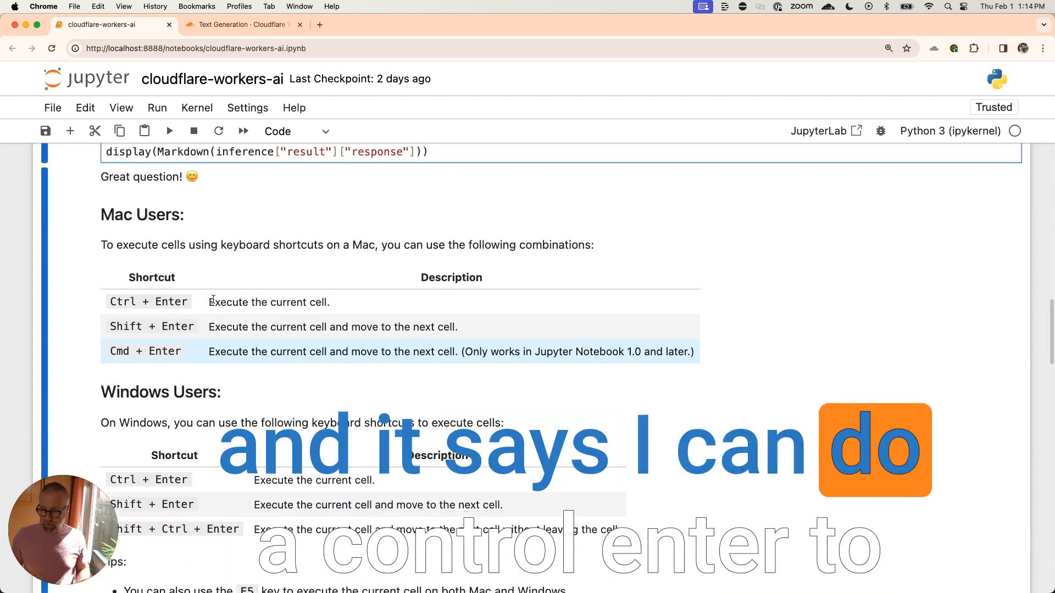
pyautogui.scroll(-3)
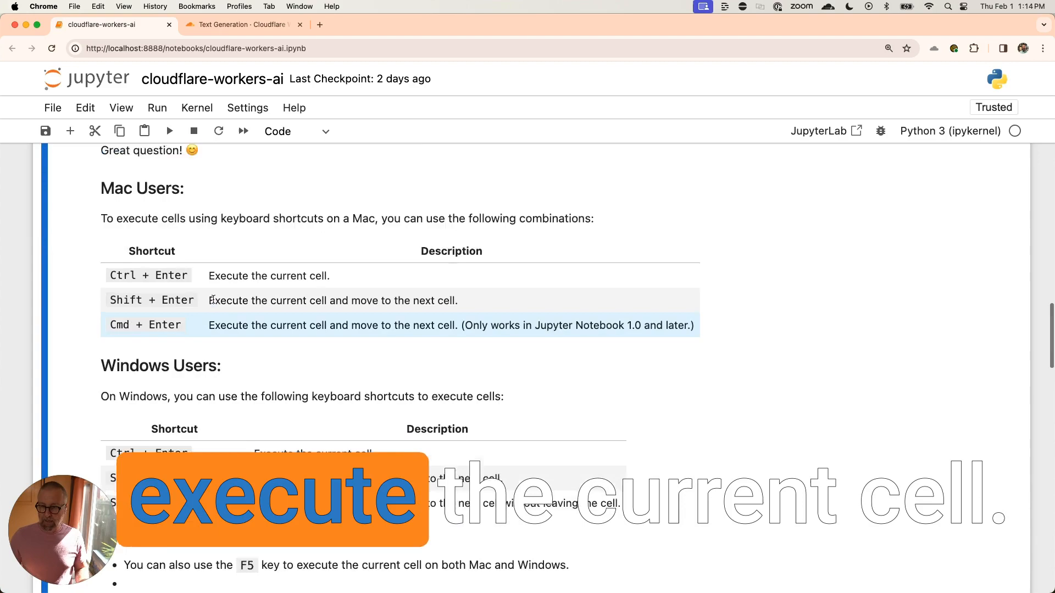
pyautogui.scroll(-3)
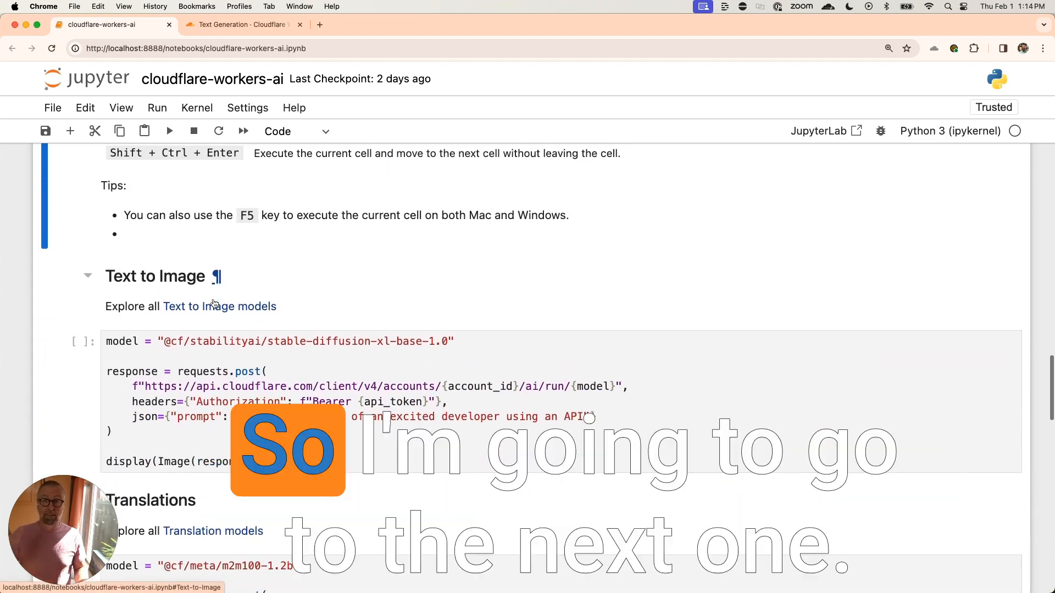
pyautogui.scroll(3)
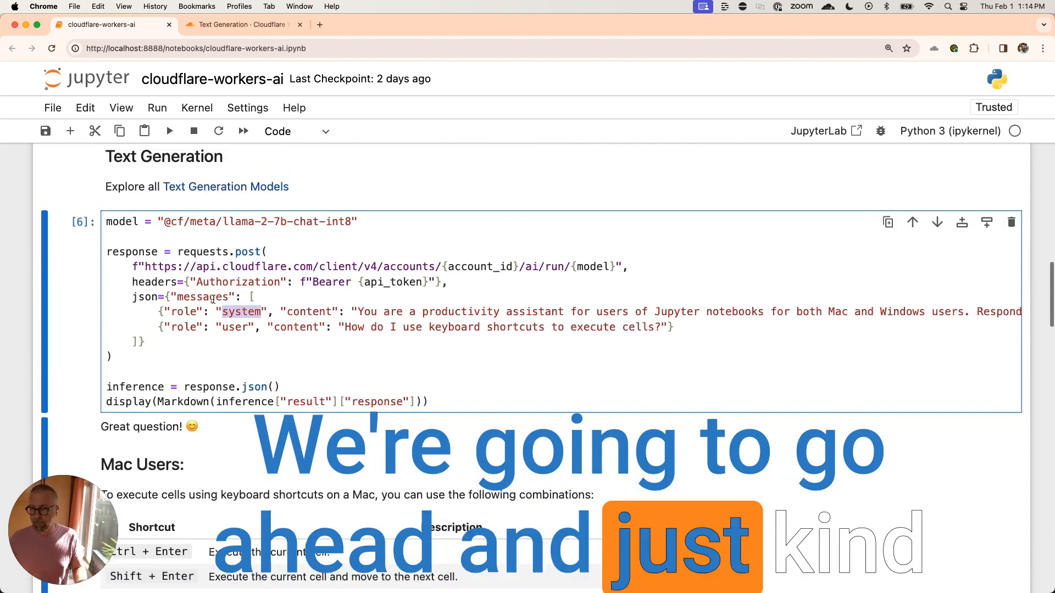
# Collapse the Text Generation section and view the Text to Image pencil drawing of an excited developer.
pyautogui.click(88, 231)
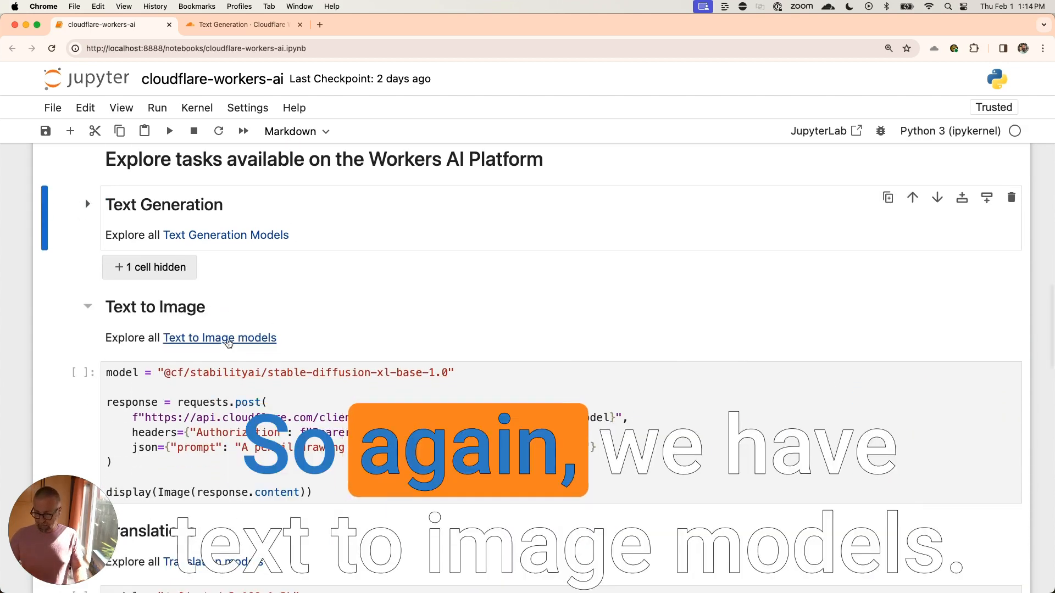
pyautogui.scroll(-3)
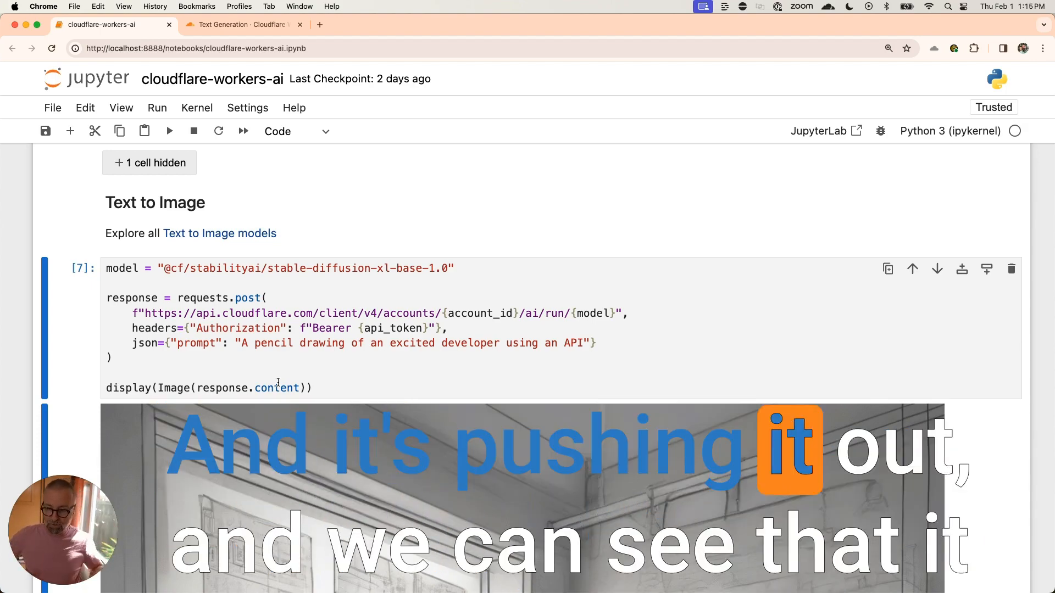
pyautogui.scroll(-3)
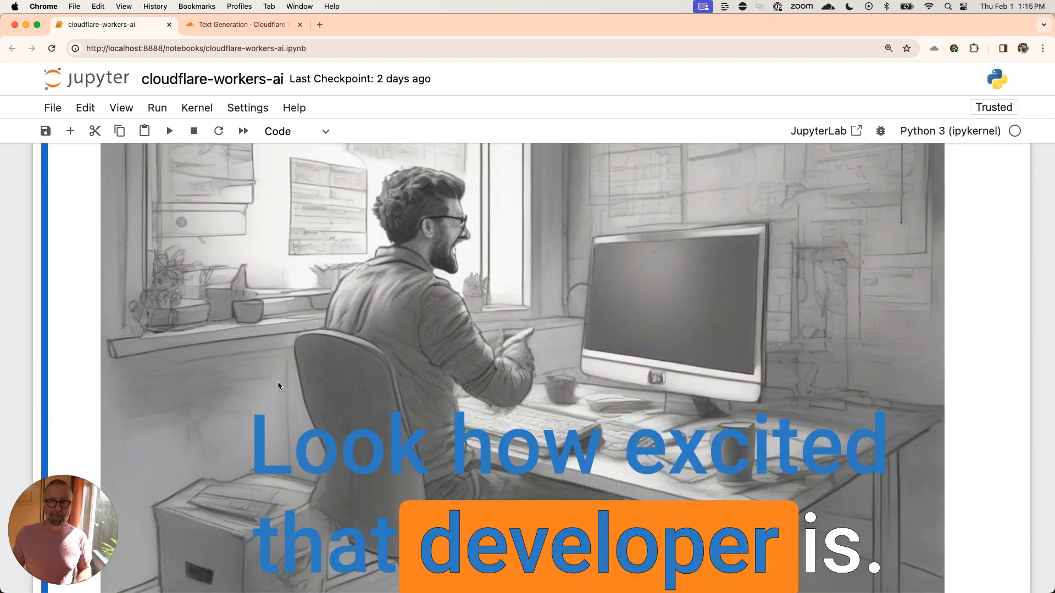
pyautogui.scroll(-3)
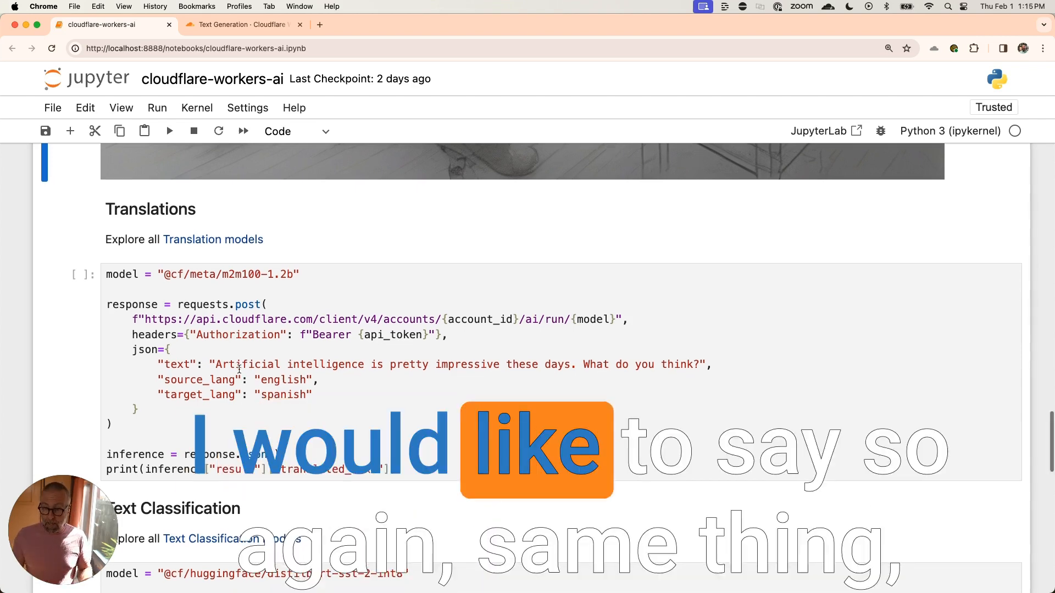
# Run the Translations cell to print the Spanish translation of the artificial intelligence sentence.
pyautogui.scroll(-3)
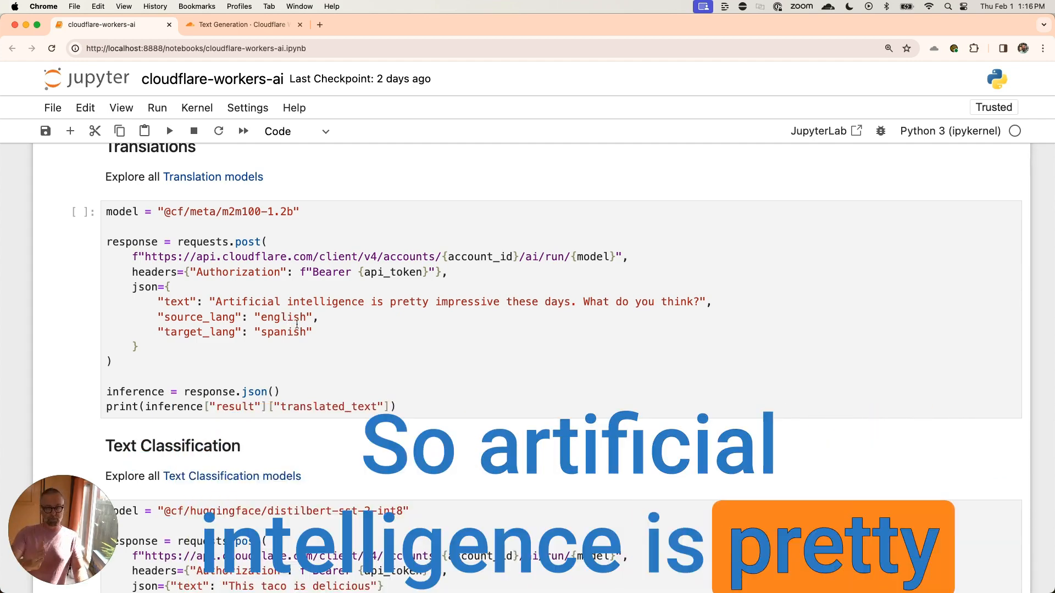
pyautogui.click(488, 320)
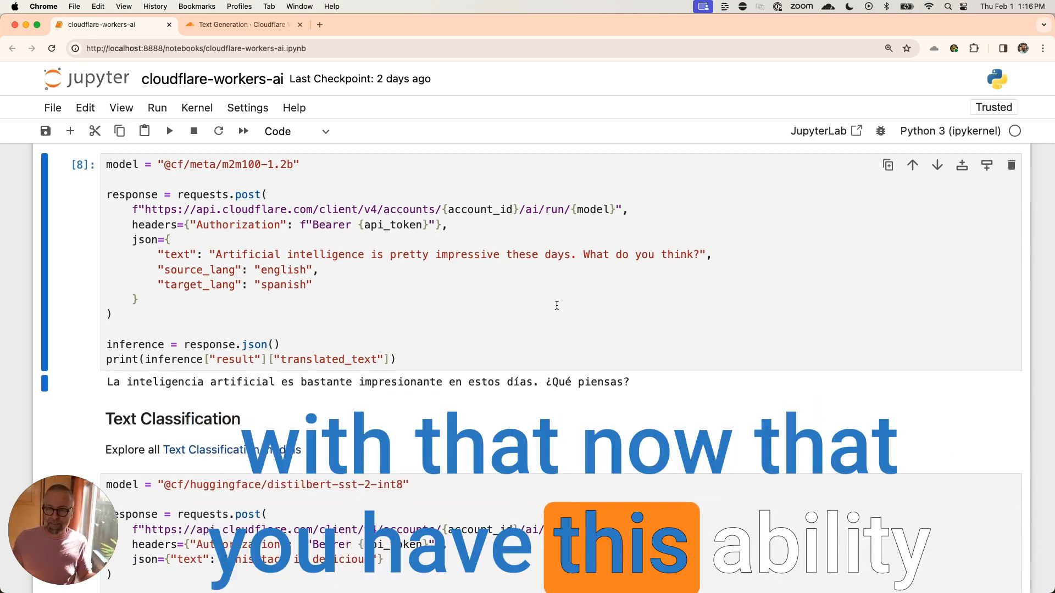
pyautogui.scroll(-3)
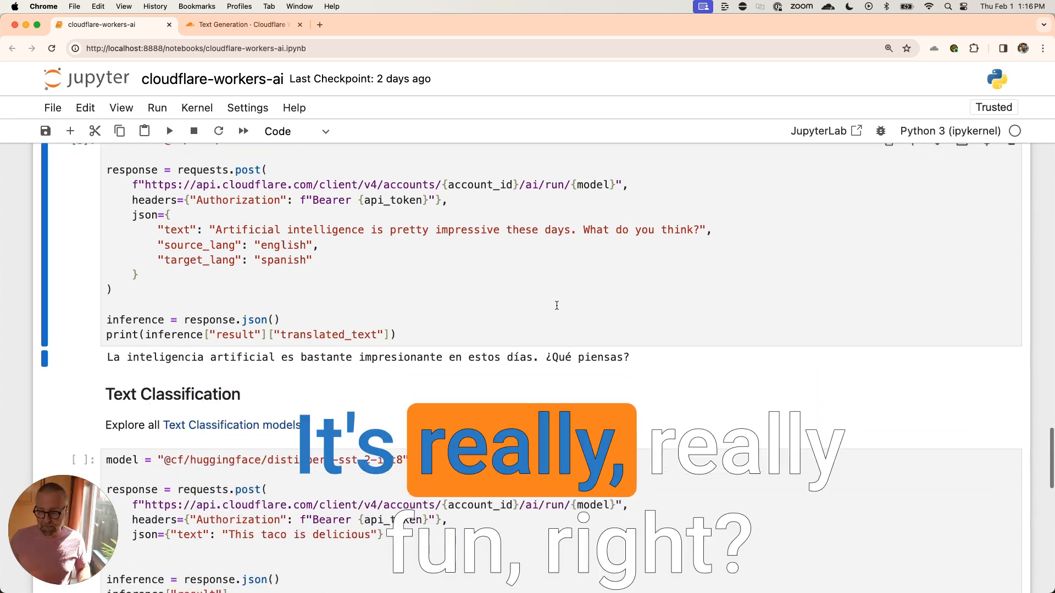
pyautogui.scroll(-3)
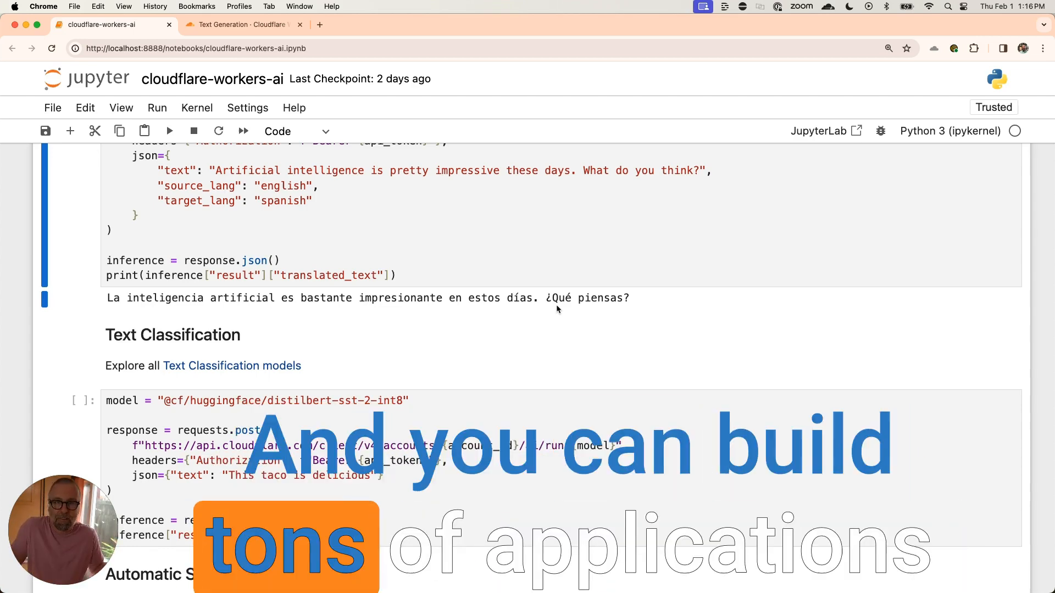
pyautogui.scroll(-3)
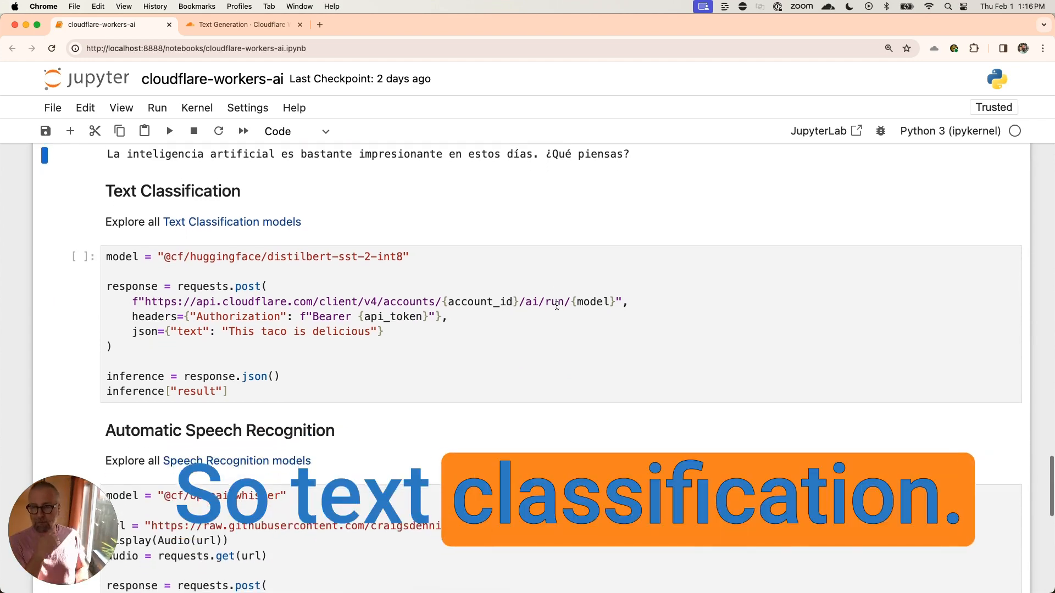
# Run the Text Classification cell on the sentence "This taco slays".
pyautogui.scroll(3)
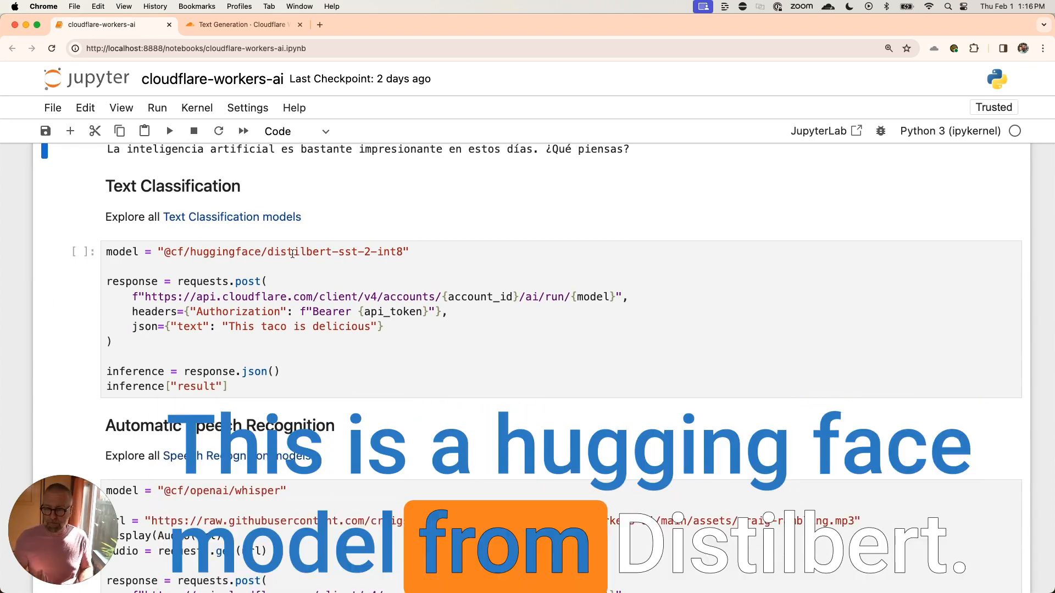
pyautogui.click(587, 319)
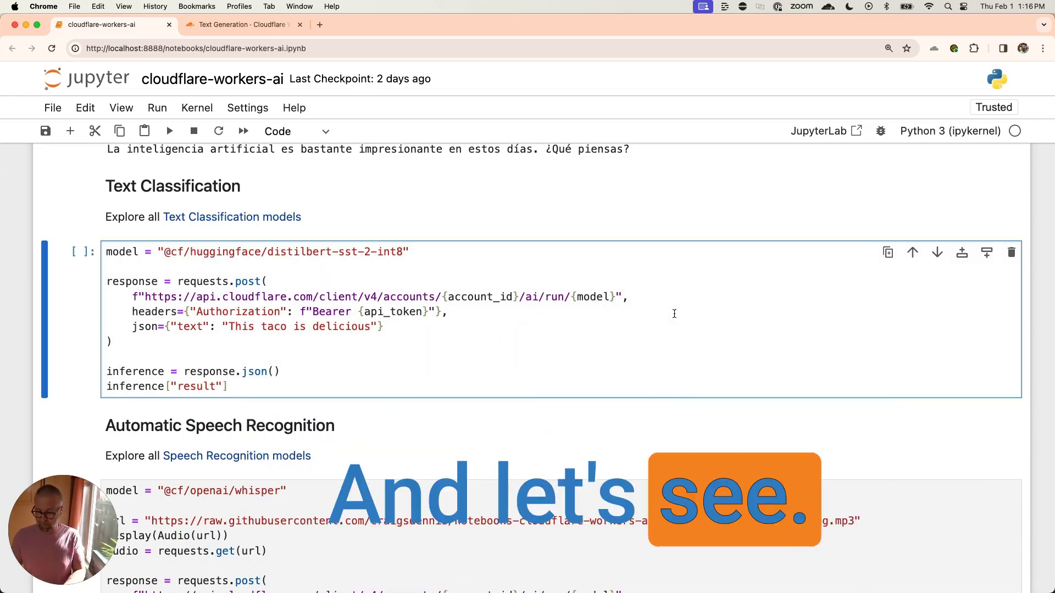
pyautogui.click(169, 130)
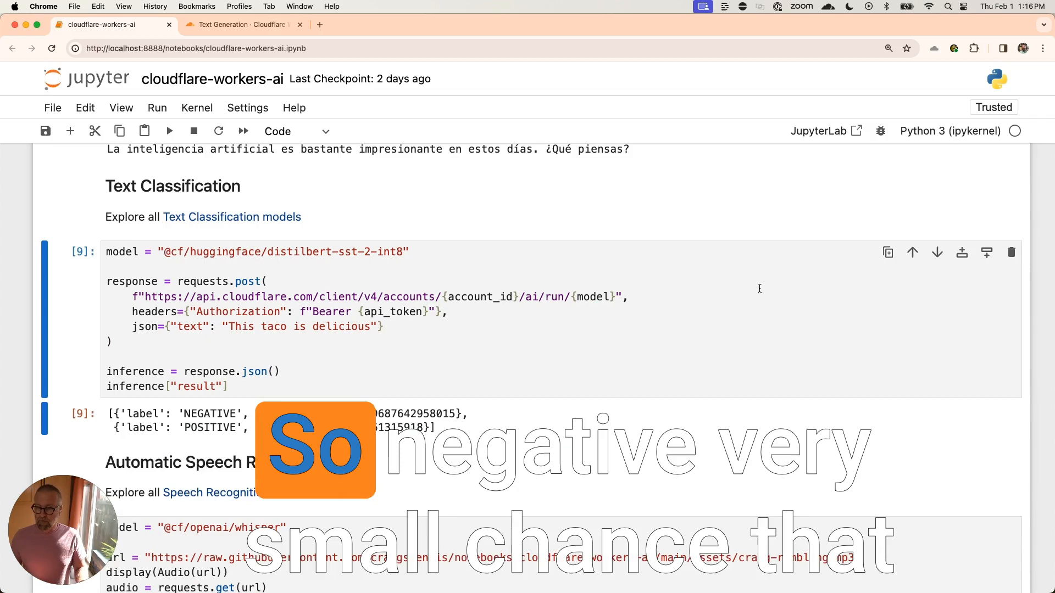
pyautogui.scroll(-3)
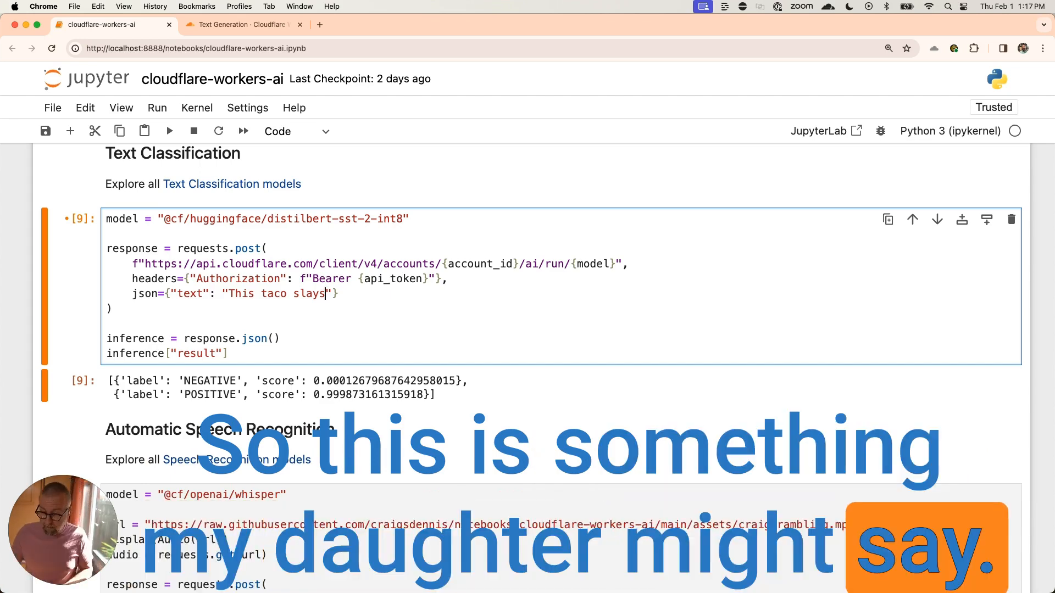
pyautogui.click(169, 131)
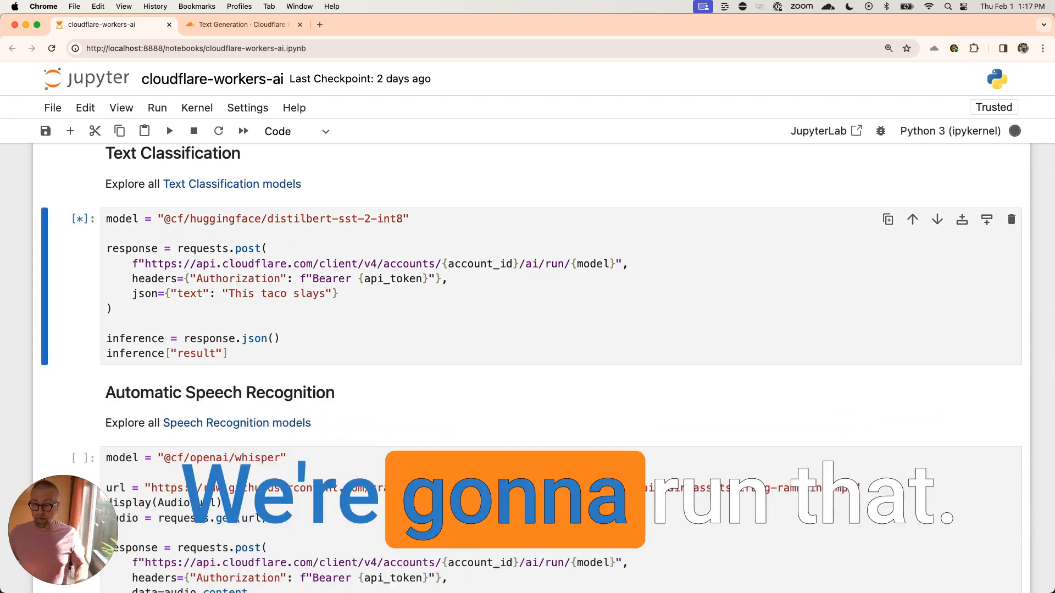
pyautogui.click(169, 131)
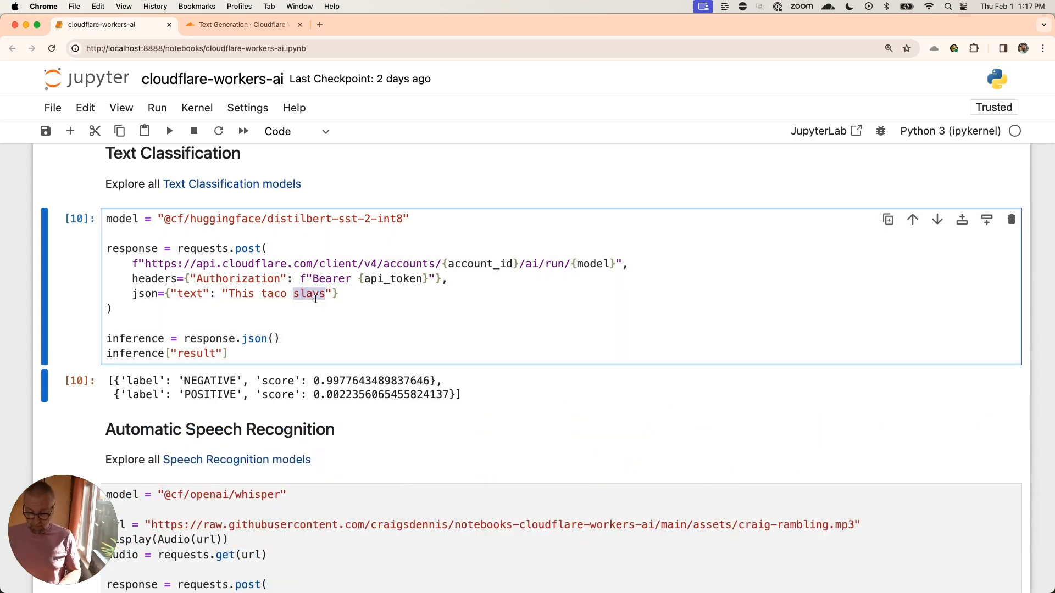
# Change the sentence to "This taco is so good" and rerun to get a POSITIVE result.
pyautogui.write('is so f')
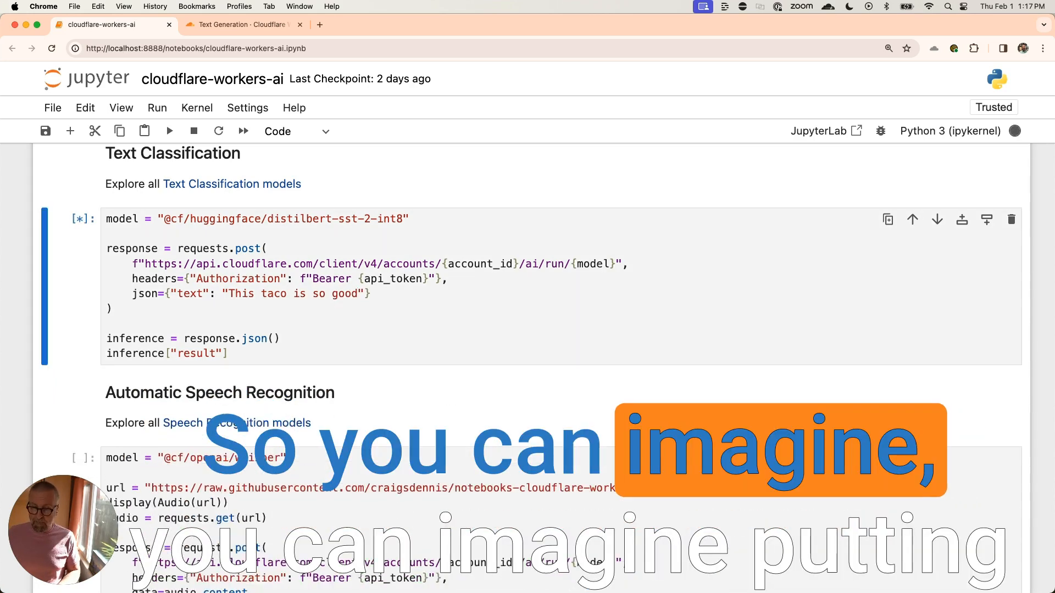
pyautogui.click(169, 131)
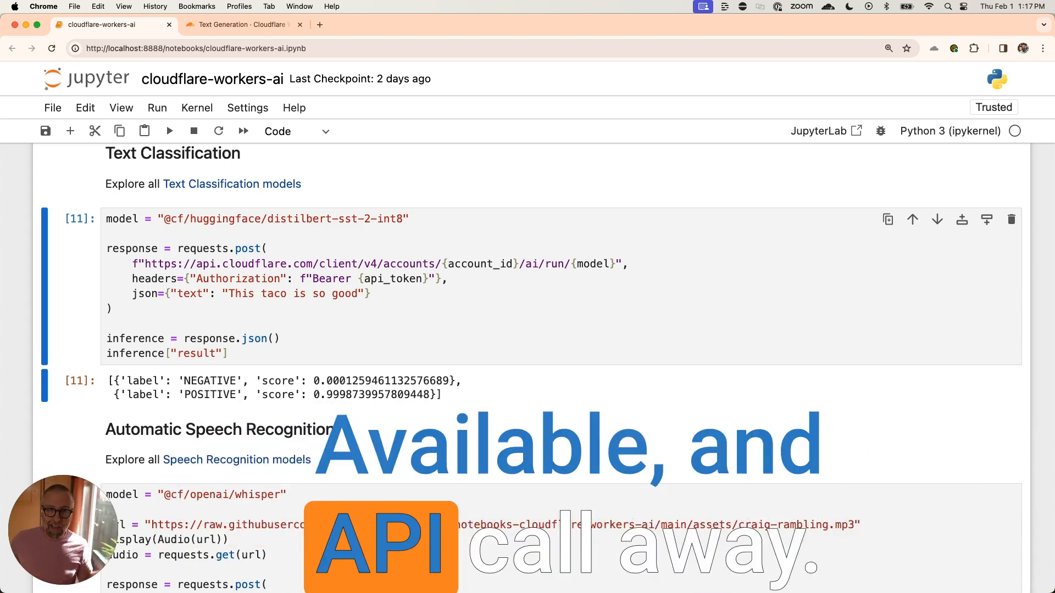
pyautogui.scroll(-3)
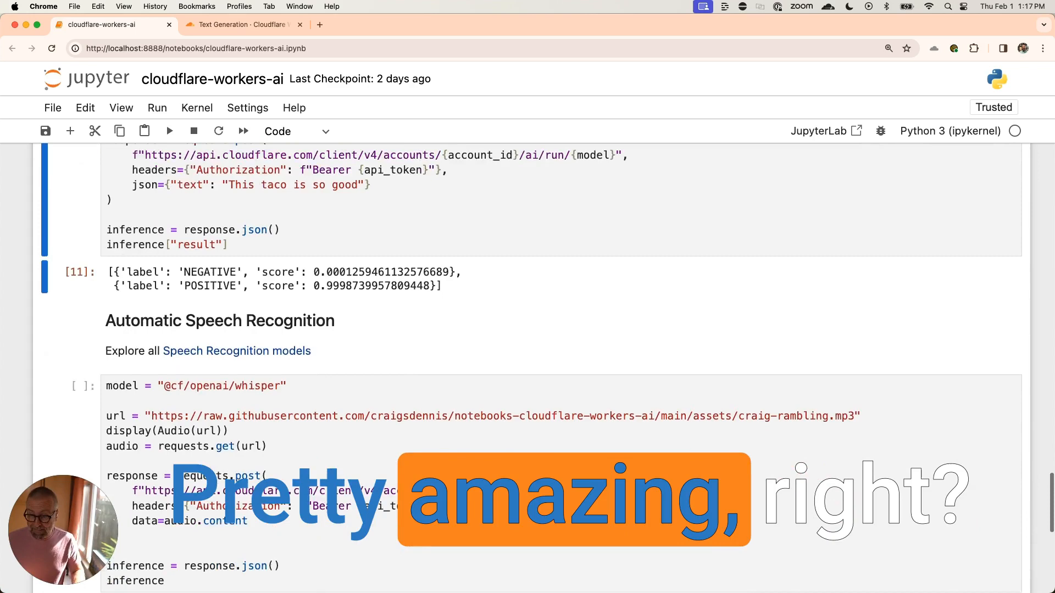
pyautogui.scroll(-3)
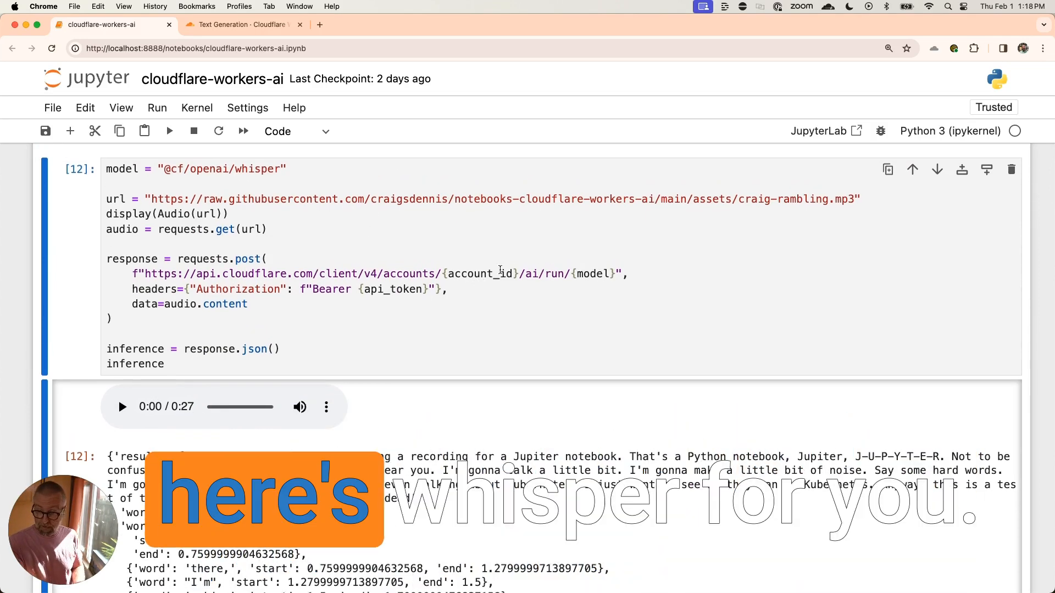
# Play and pause the Whisper sample audio, then review the transcript and per-word timings.
pyautogui.scroll(-3)
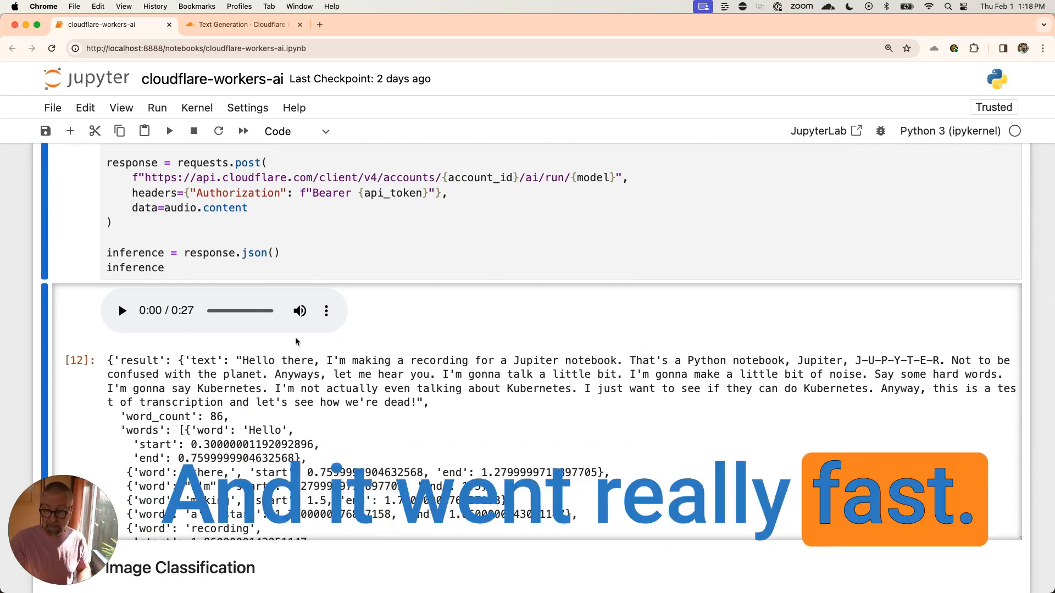
pyautogui.click(122, 310)
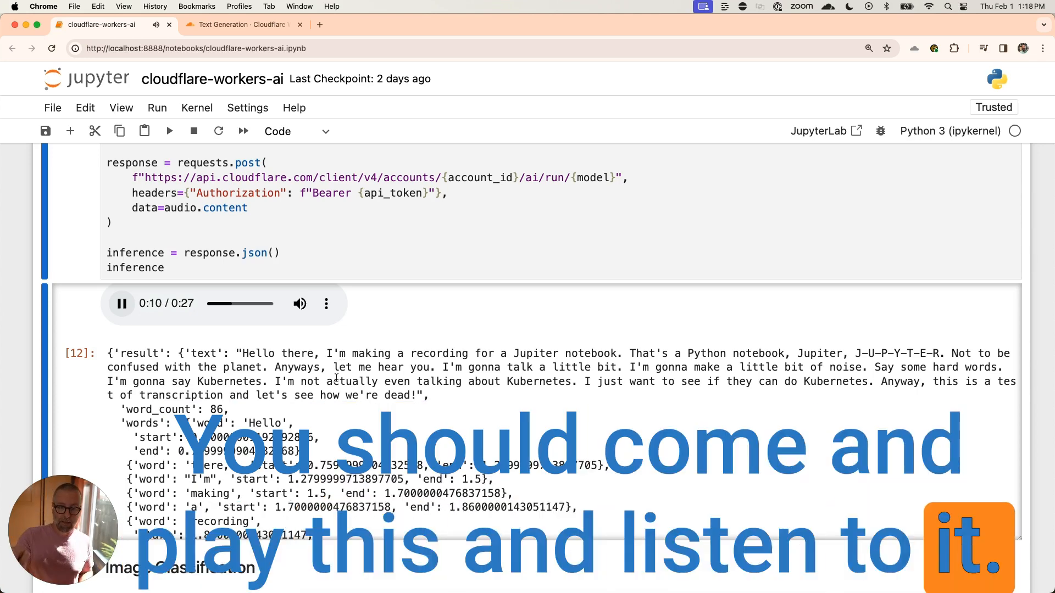
pyautogui.click(122, 304)
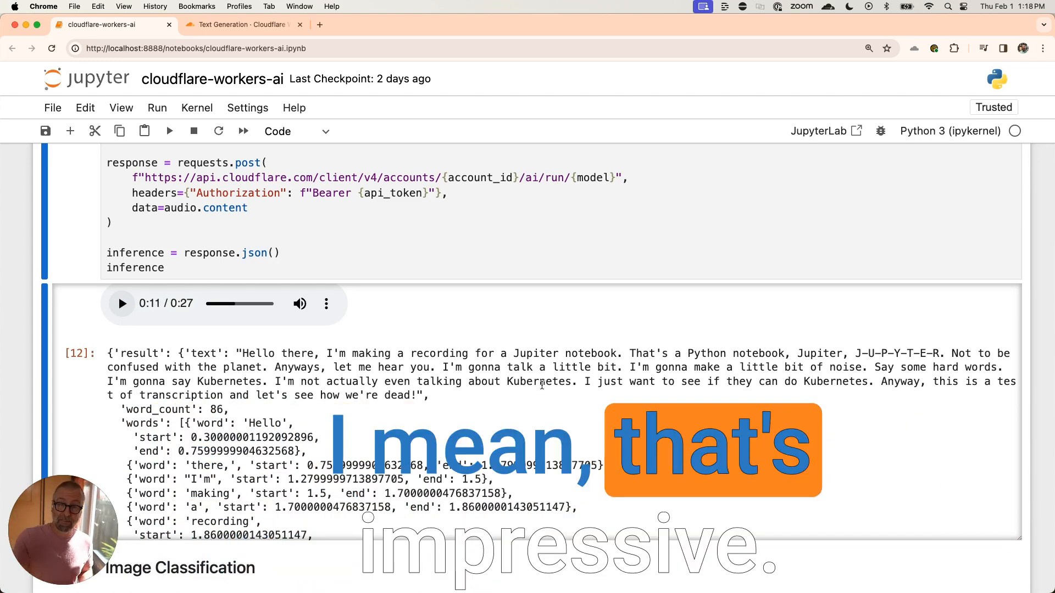
pyautogui.scroll(-3)
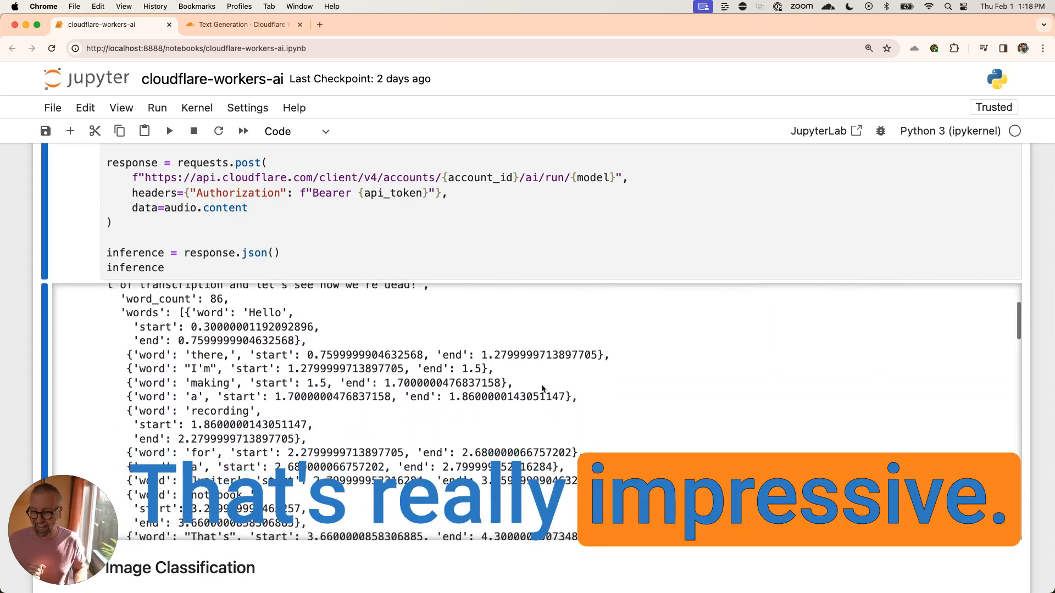
pyautogui.scroll(-3)
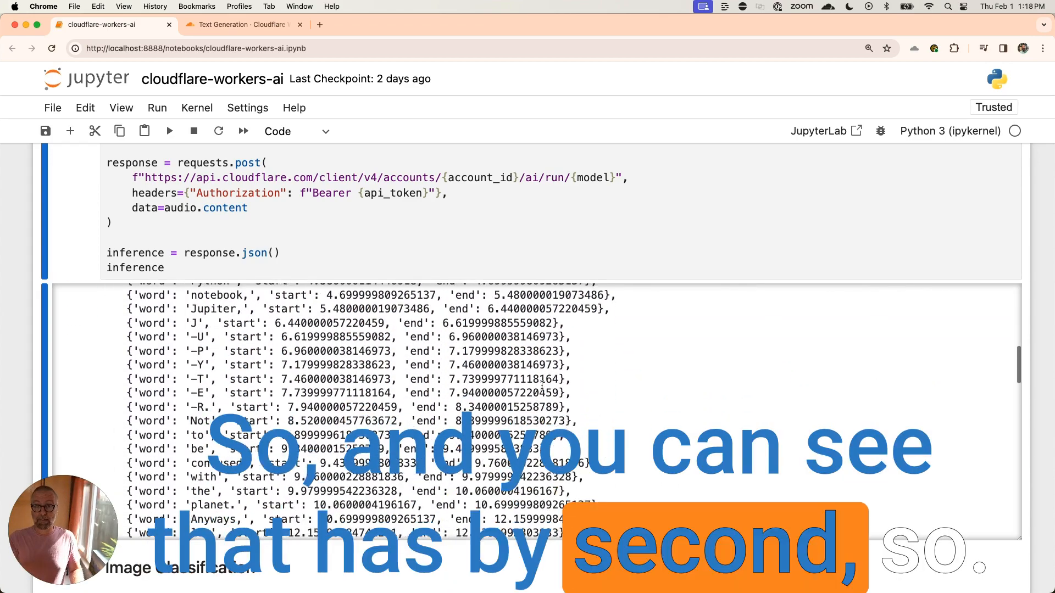
pyautogui.scroll(-3)
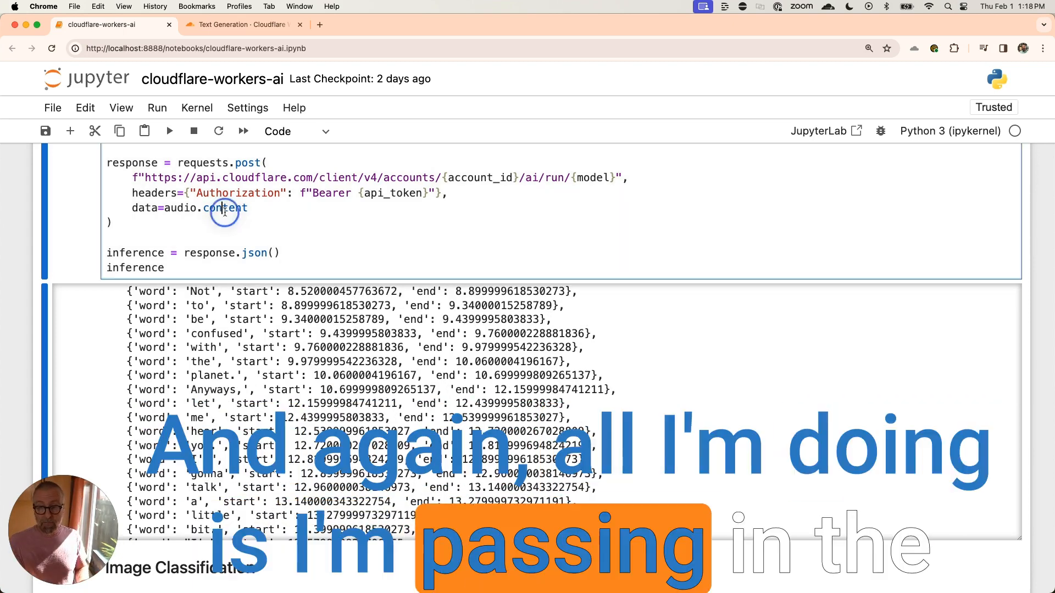
pyautogui.scroll(3)
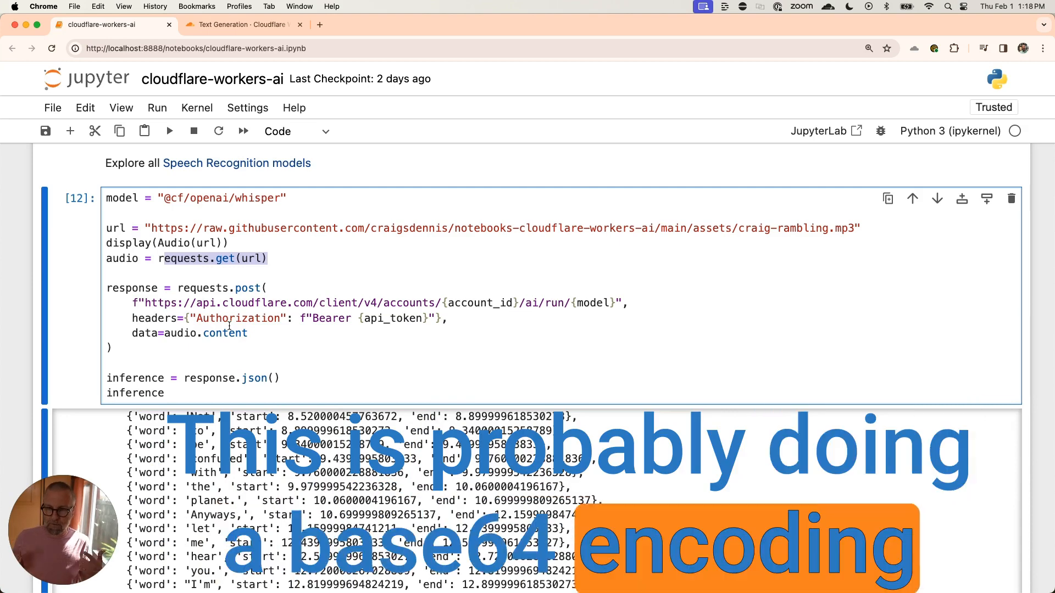
pyautogui.scroll(3)
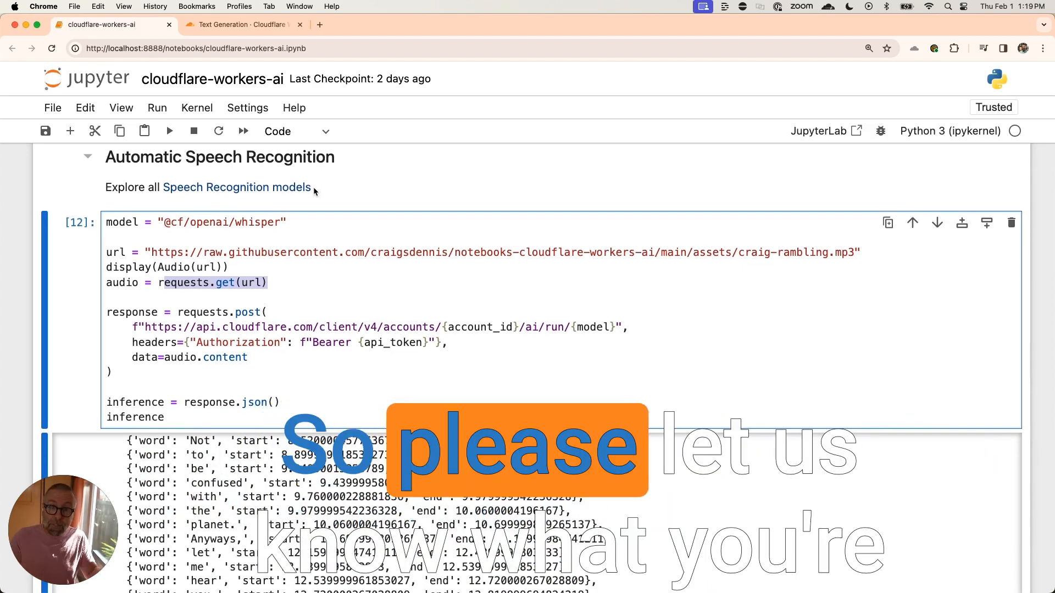
pyautogui.scroll(-3)
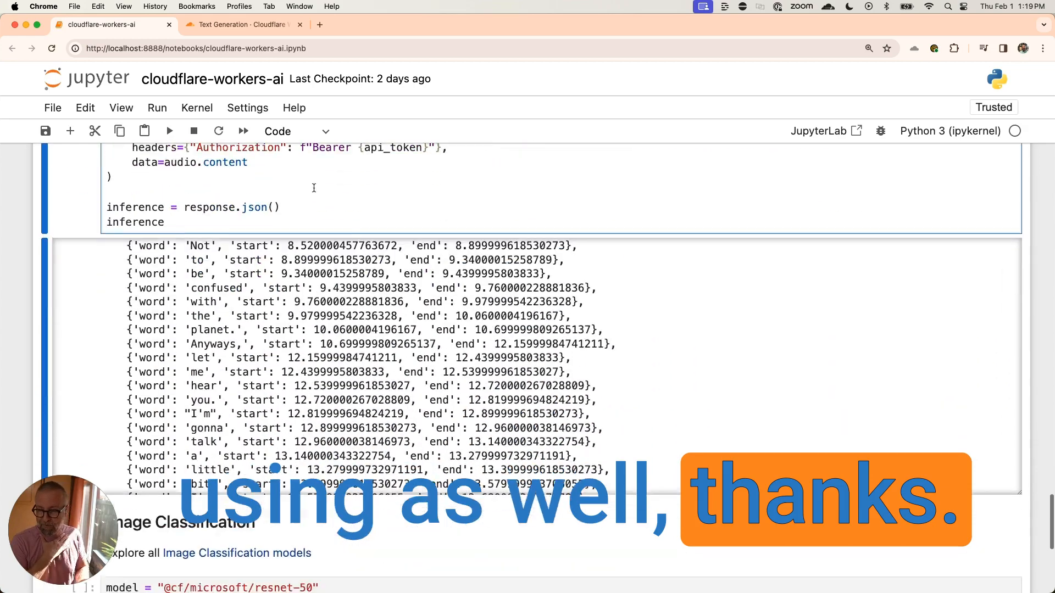
pyautogui.scroll(-3)
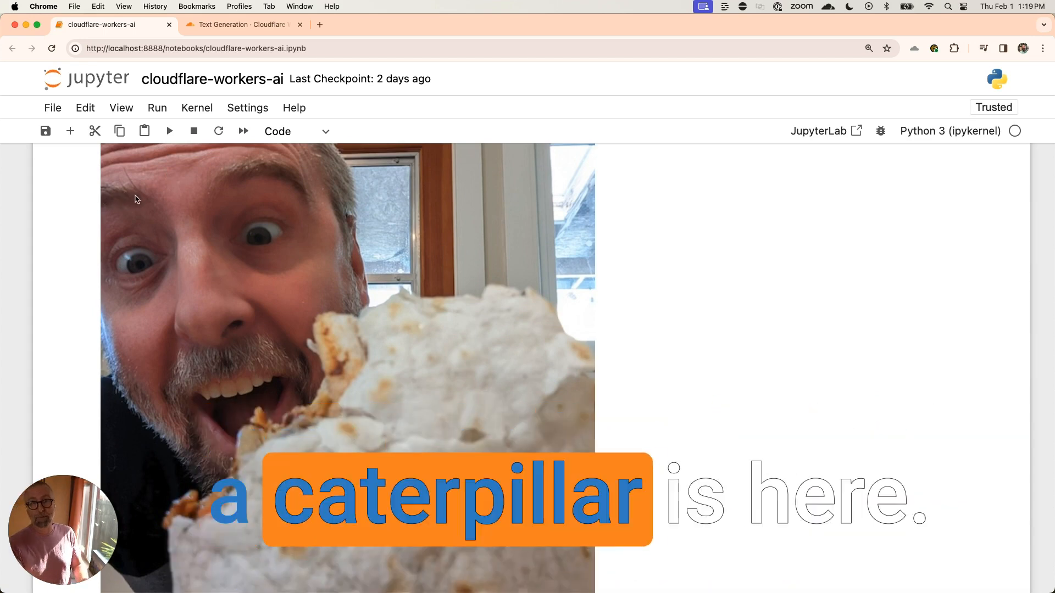
# Show the burrito photo output of the Image Classification cell.
pyautogui.scroll(-3)
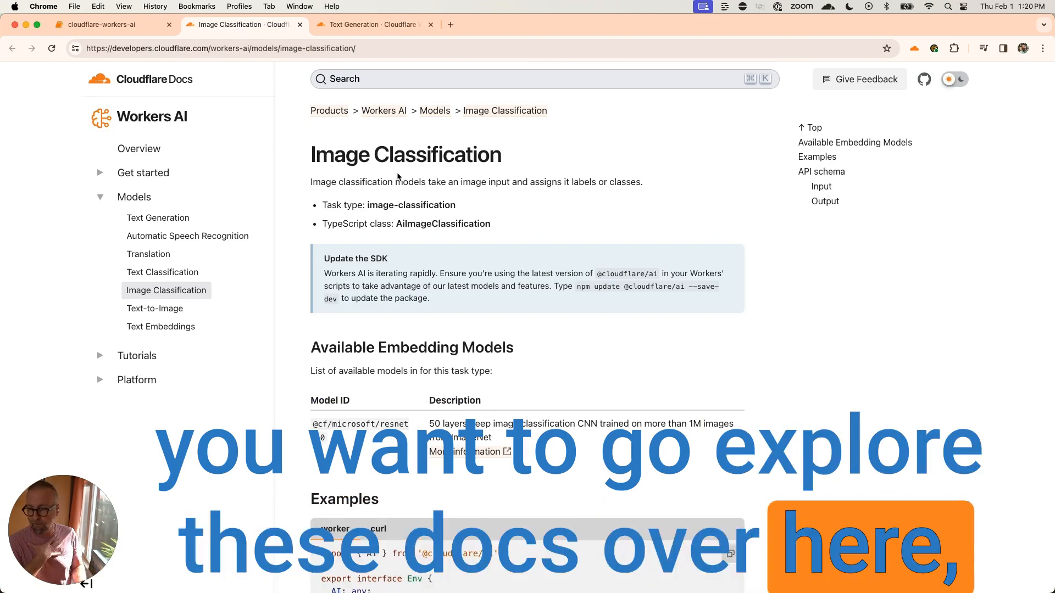
# Open the tutorial "Explore Workers AI Models Using a Jupyter Notebook" from the Tutorials sidebar.
pyautogui.click(136, 355)
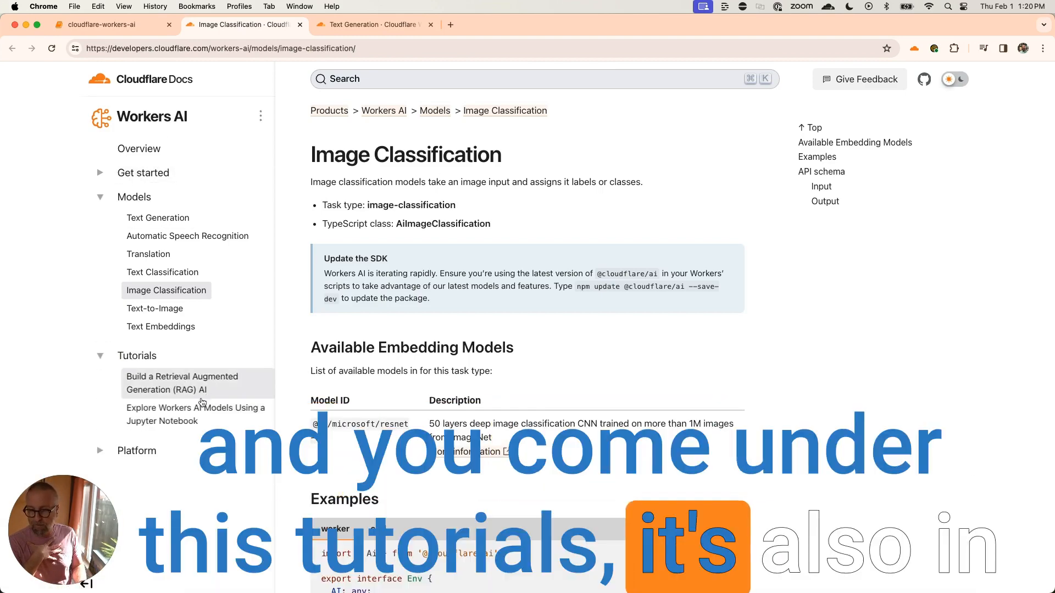
pyautogui.click(195, 414)
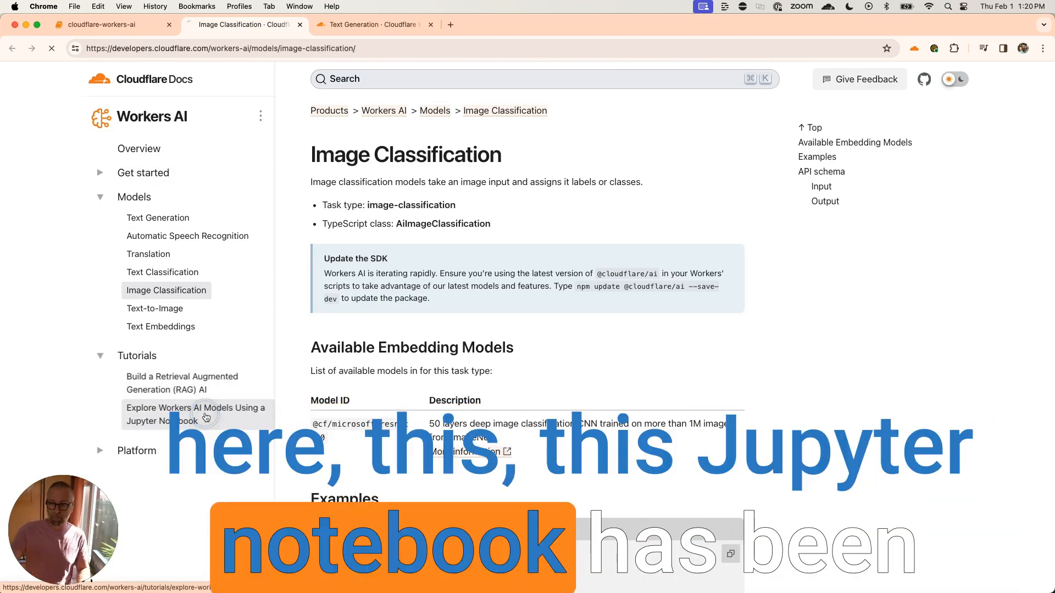
pyautogui.click(196, 415)
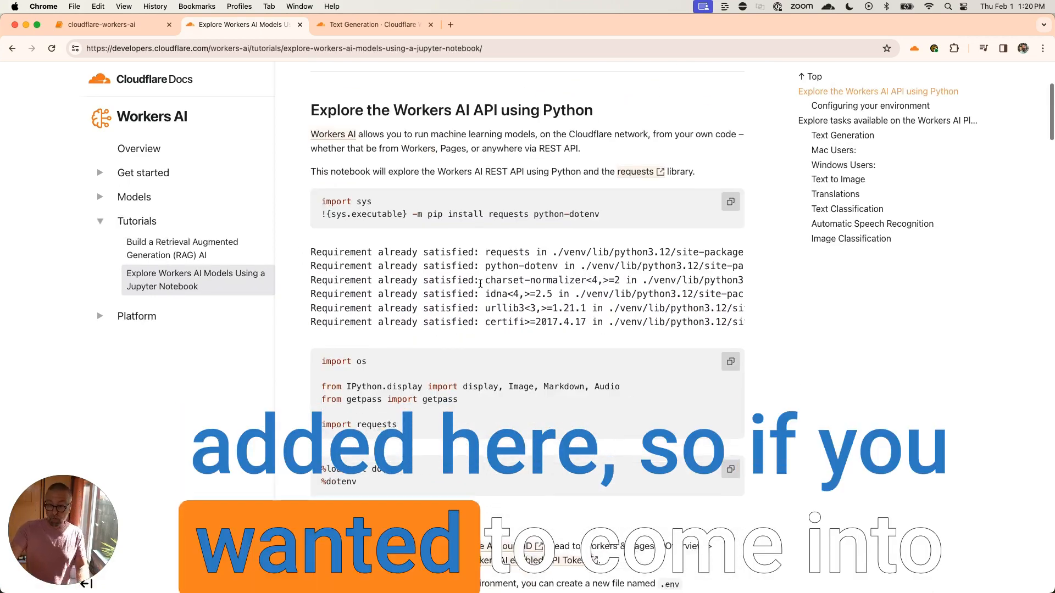
pyautogui.scroll(3)
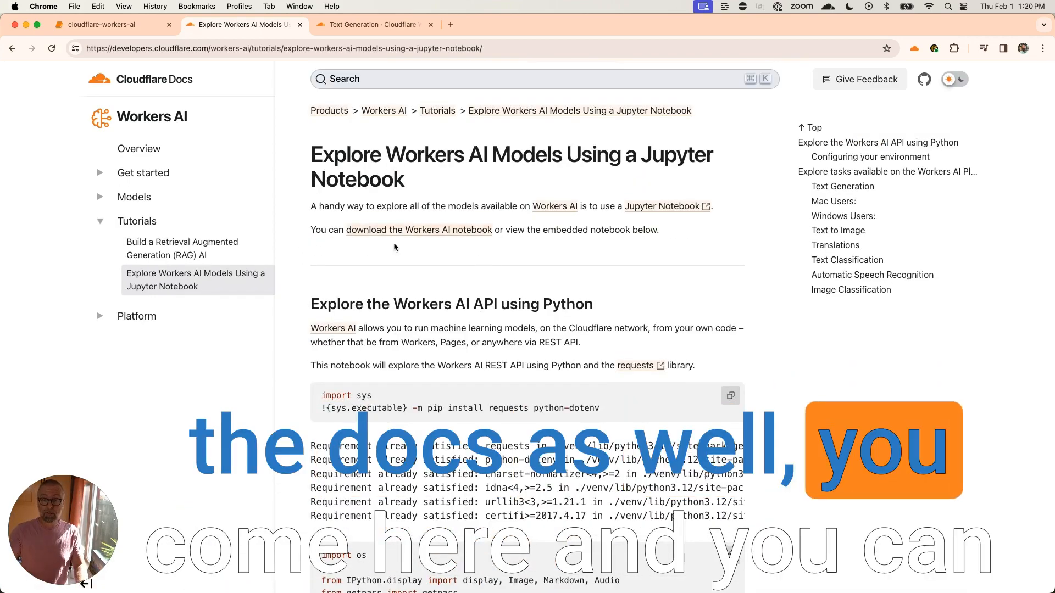